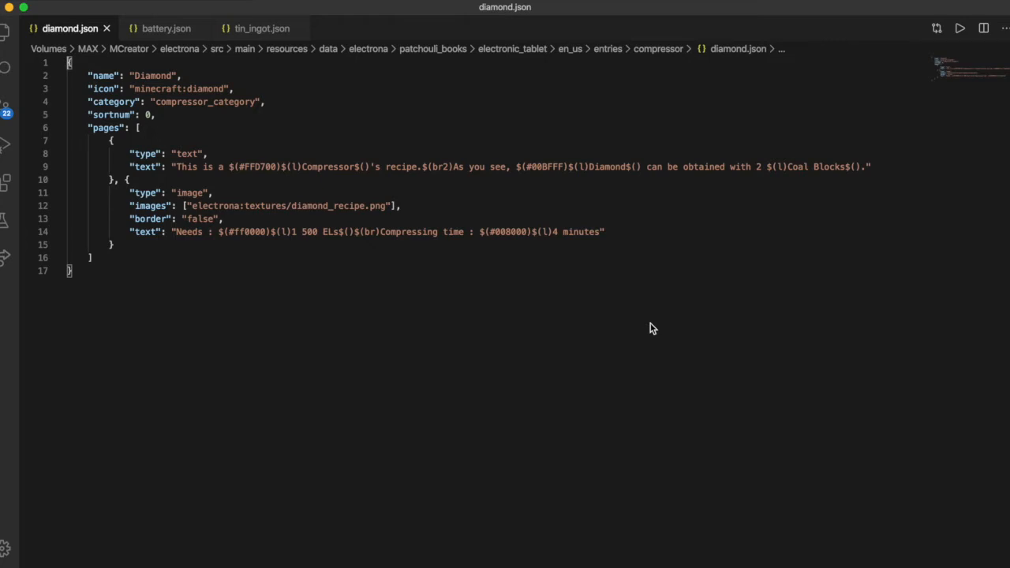
mouse_move(227, 129)
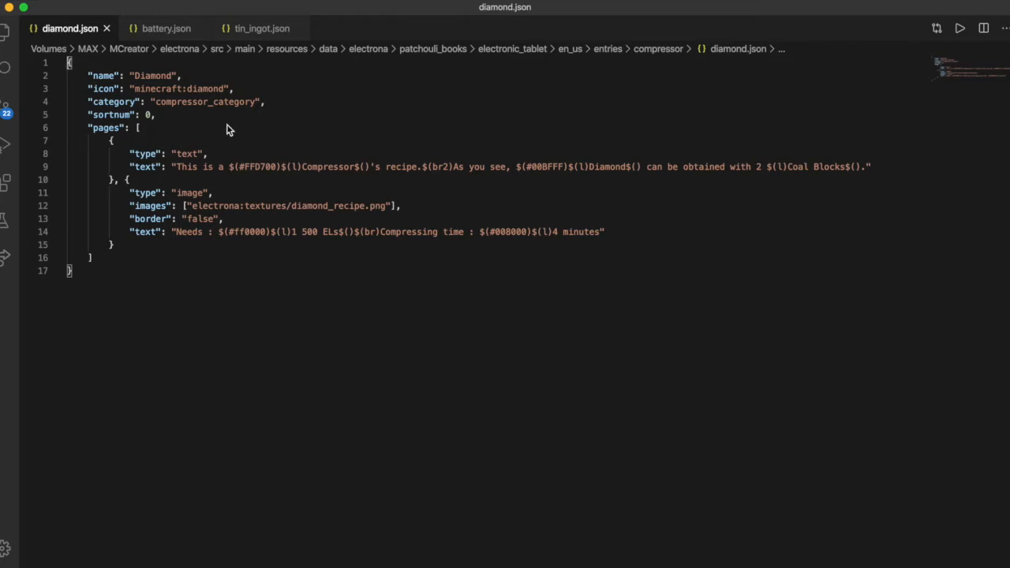
mouse_move(62, 28)
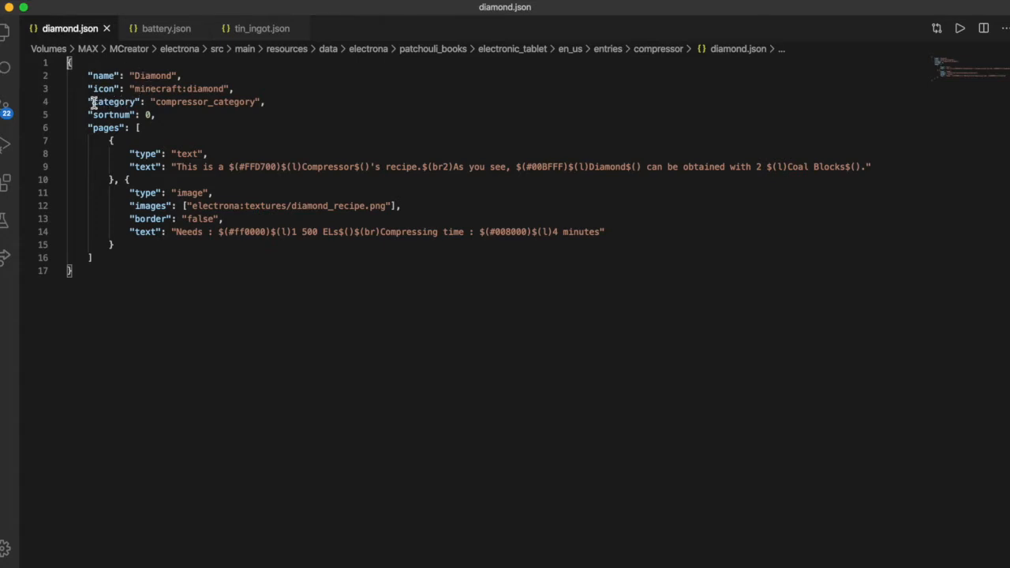
Look through the open entry JSONs, ending on battery.json's text and crafting pages.
drag(89, 101, 268, 101)
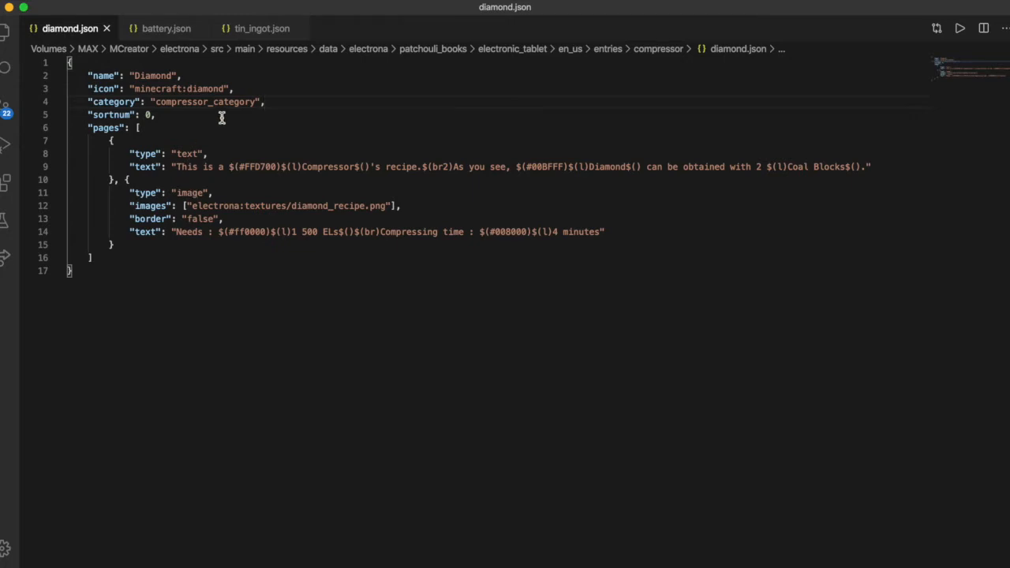
mouse_move(111, 142)
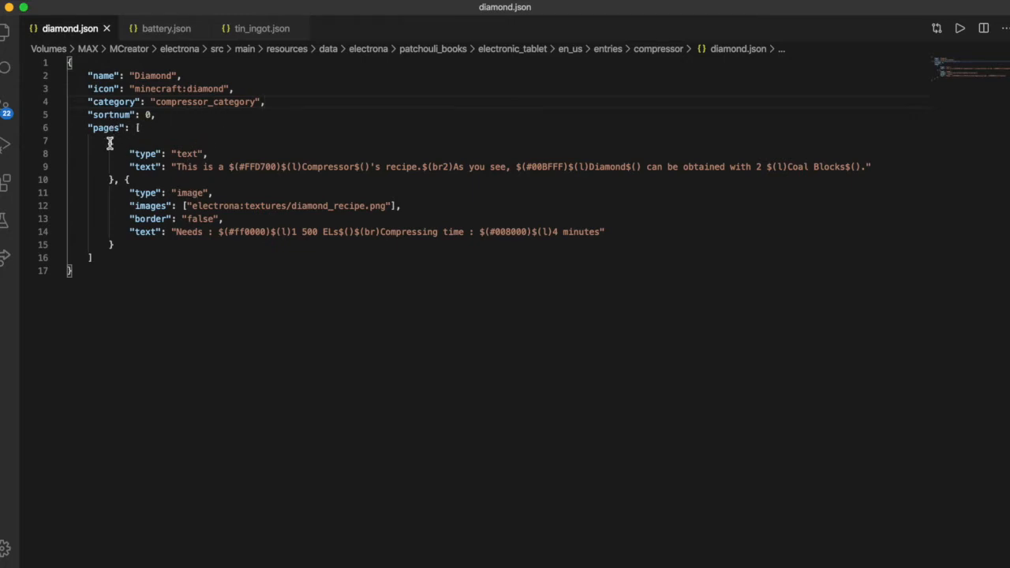
mouse_move(109, 142)
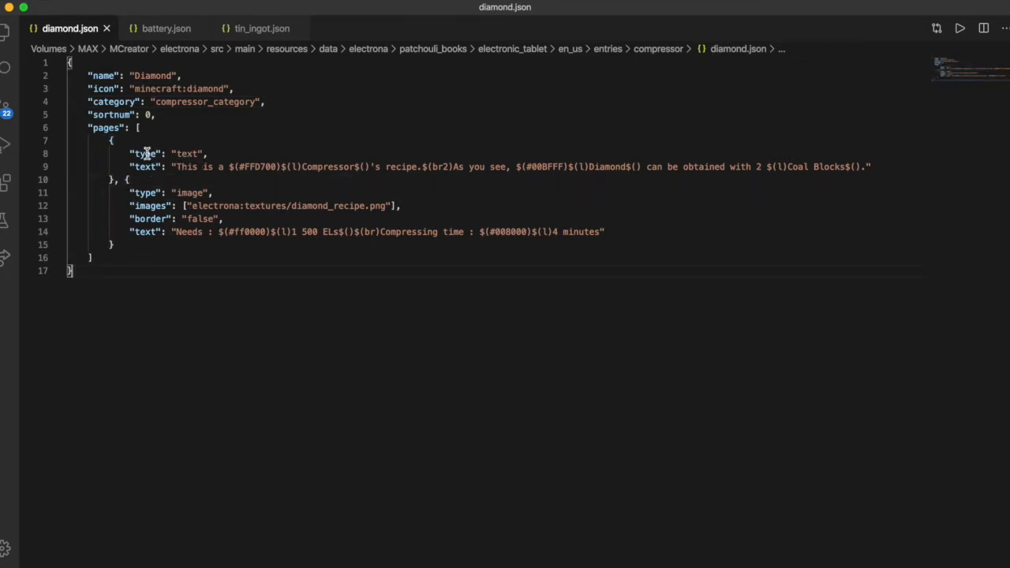
mouse_move(195, 152)
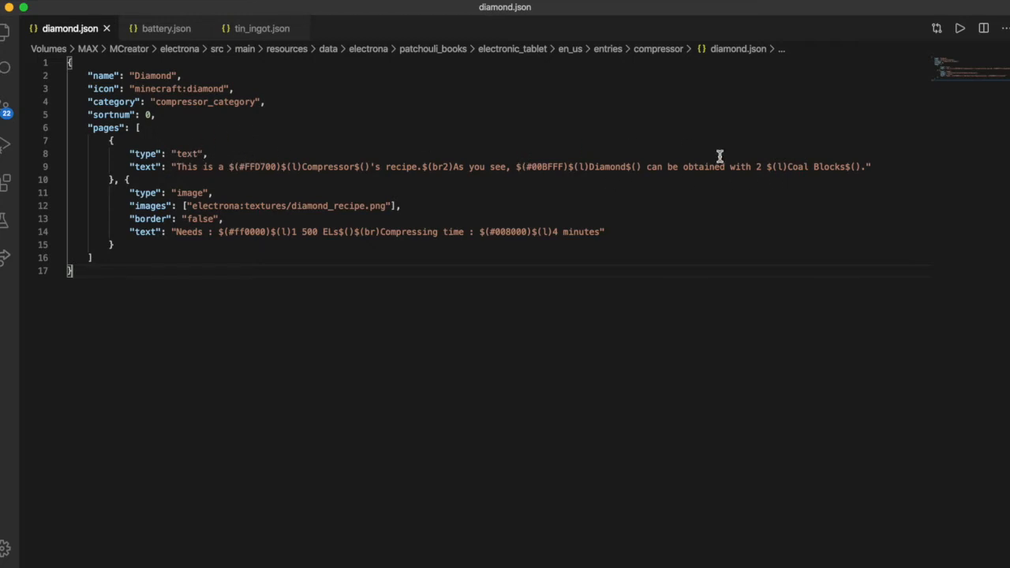
mouse_move(237, 167)
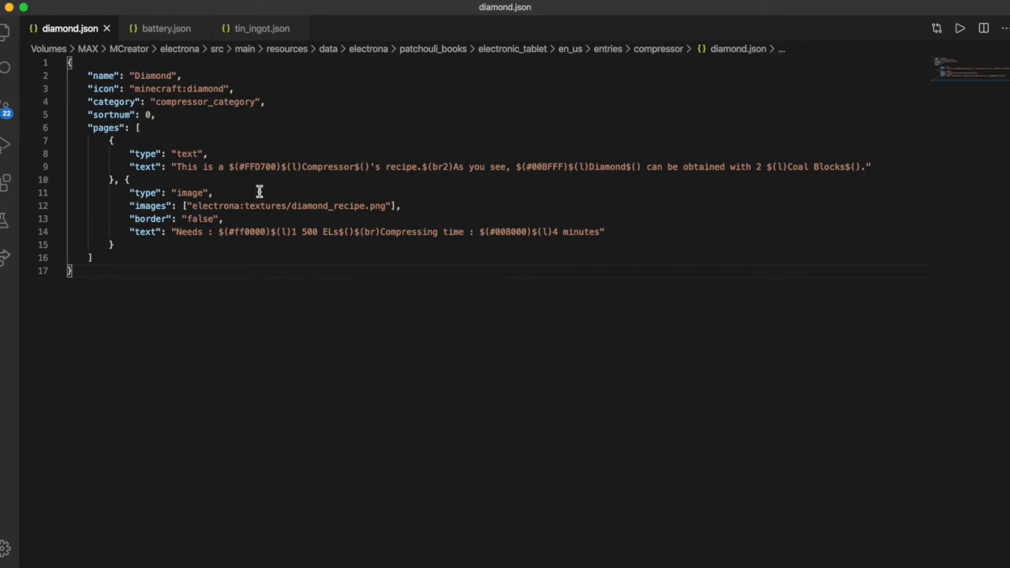
mouse_move(229, 167)
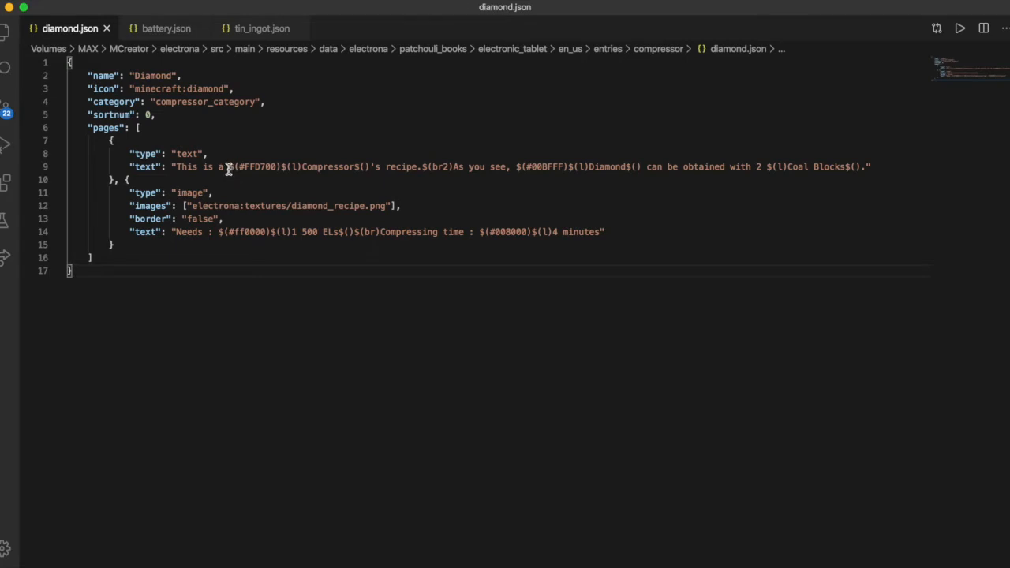
double_click(252, 168)
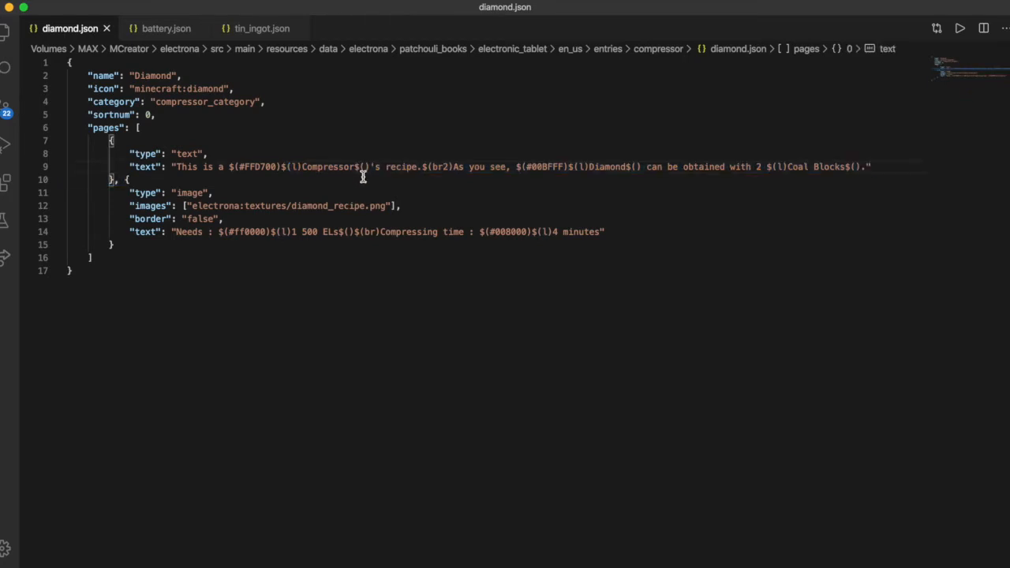
mouse_move(355, 175)
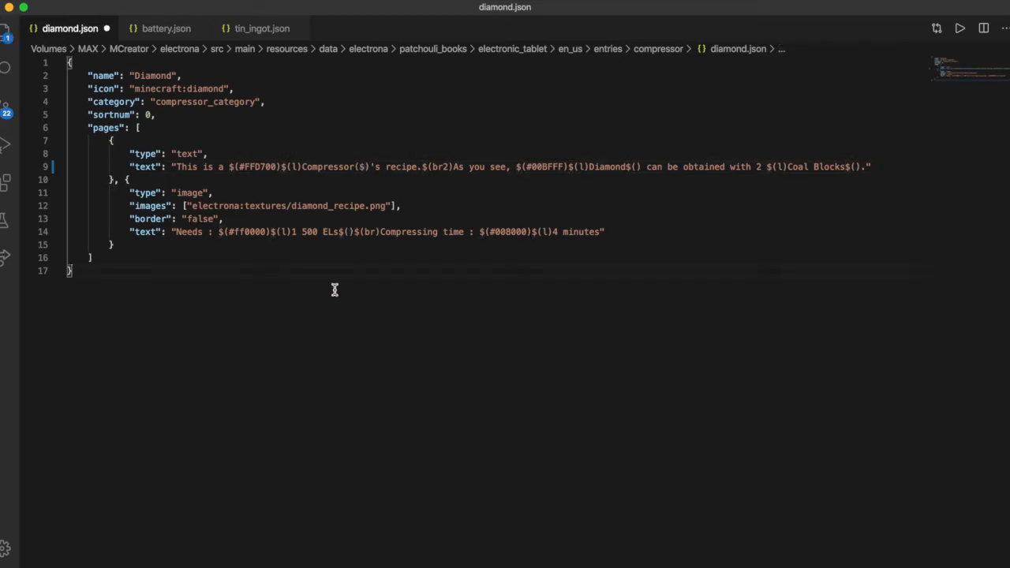
click(364, 167)
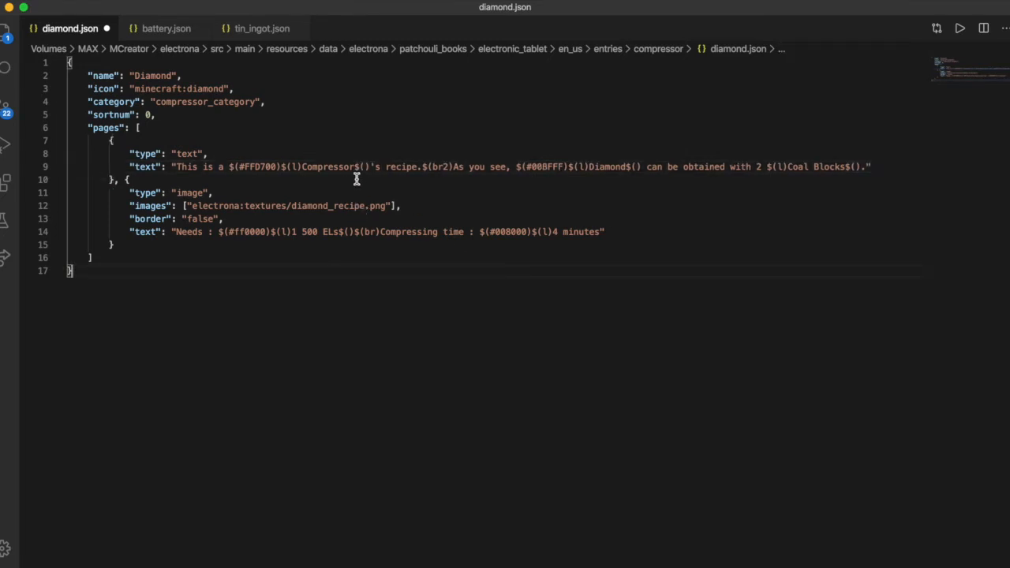
mouse_move(325, 137)
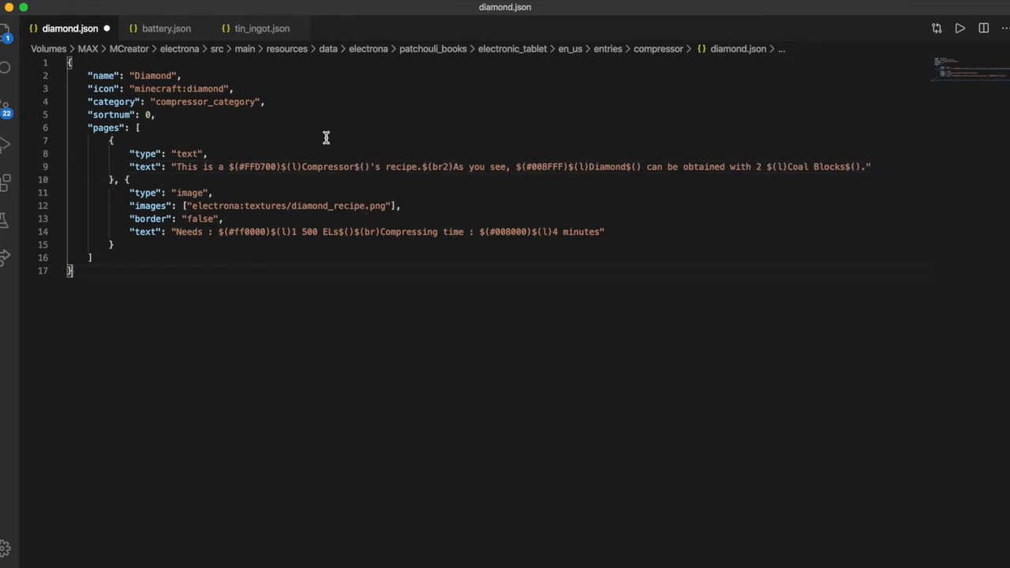
mouse_move(350, 183)
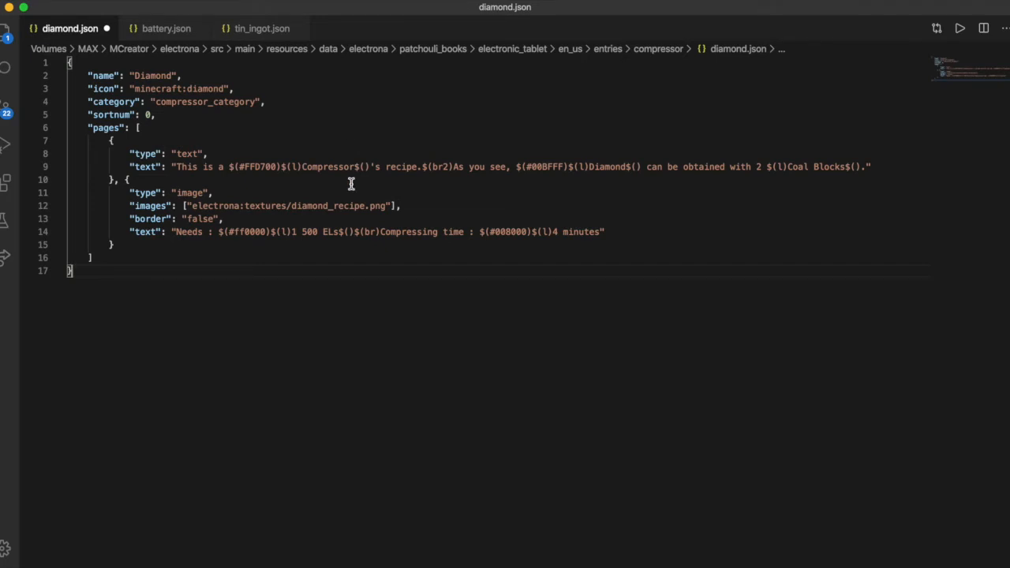
mouse_move(352, 275)
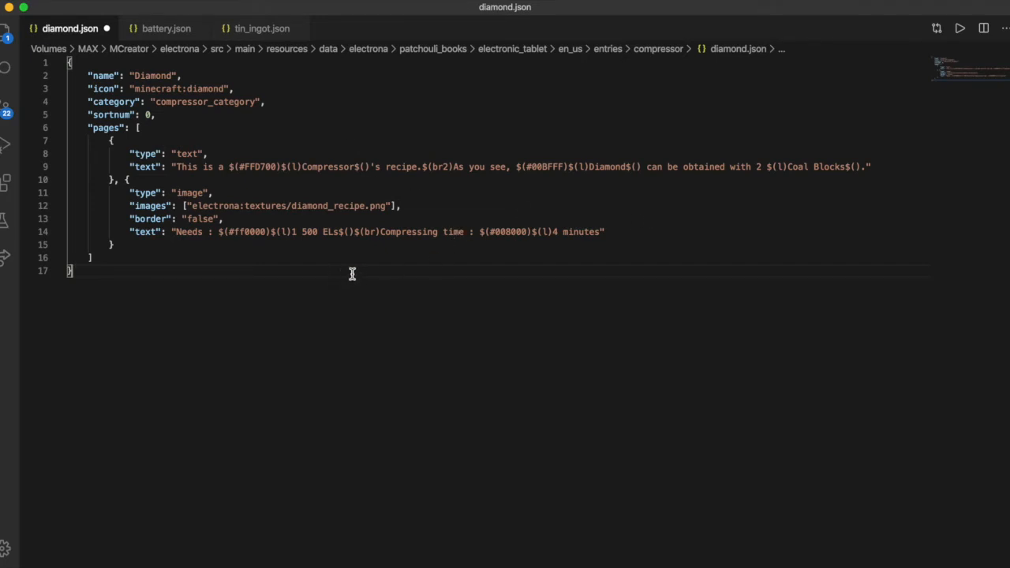
mouse_move(434, 168)
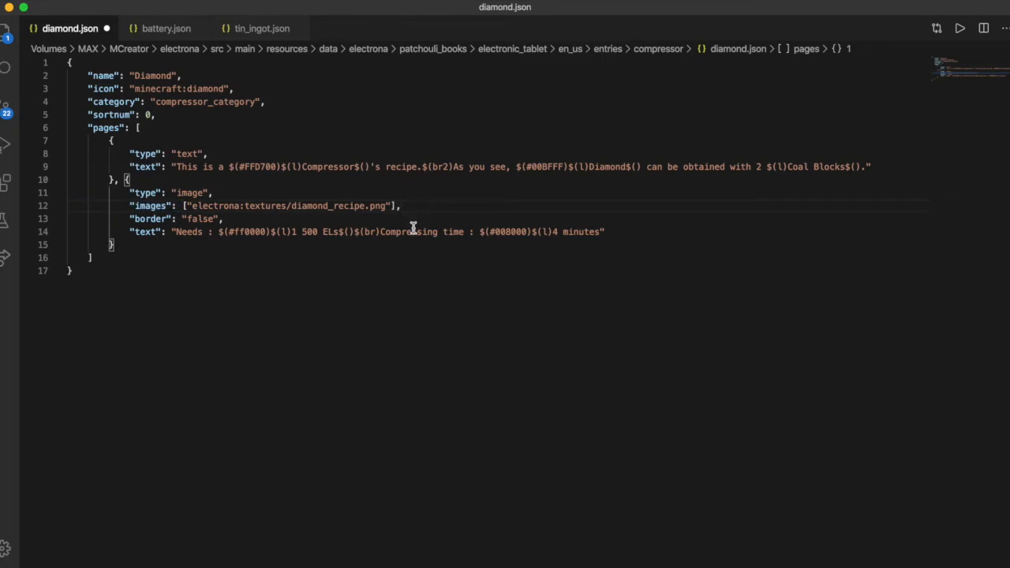
mouse_move(410, 208)
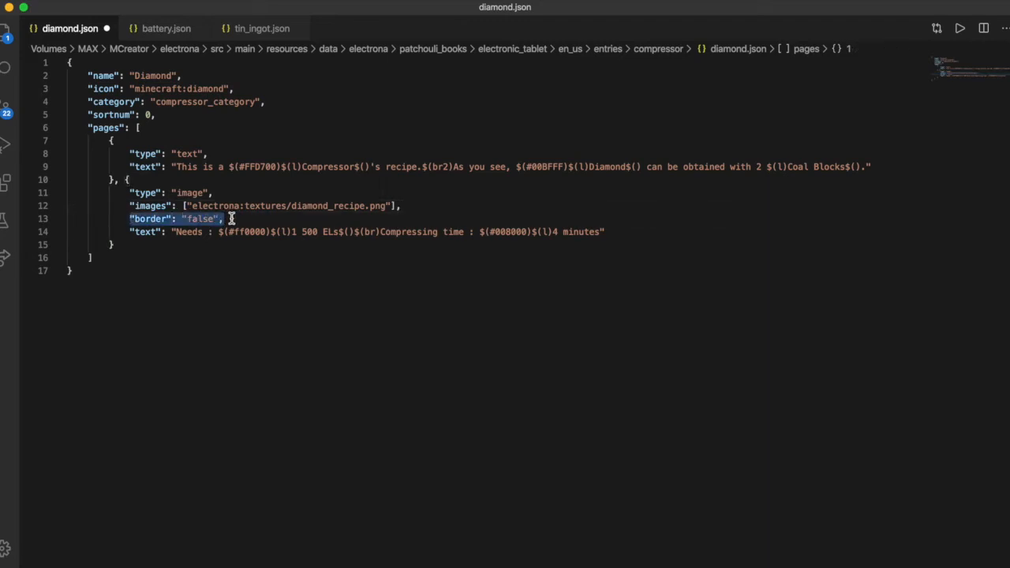
click(243, 303)
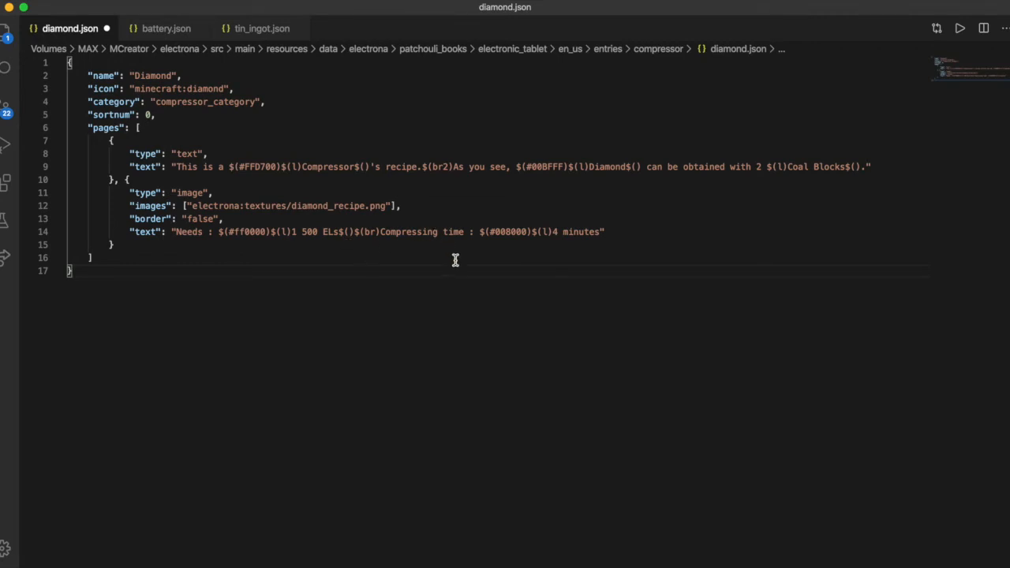
mouse_move(498, 307)
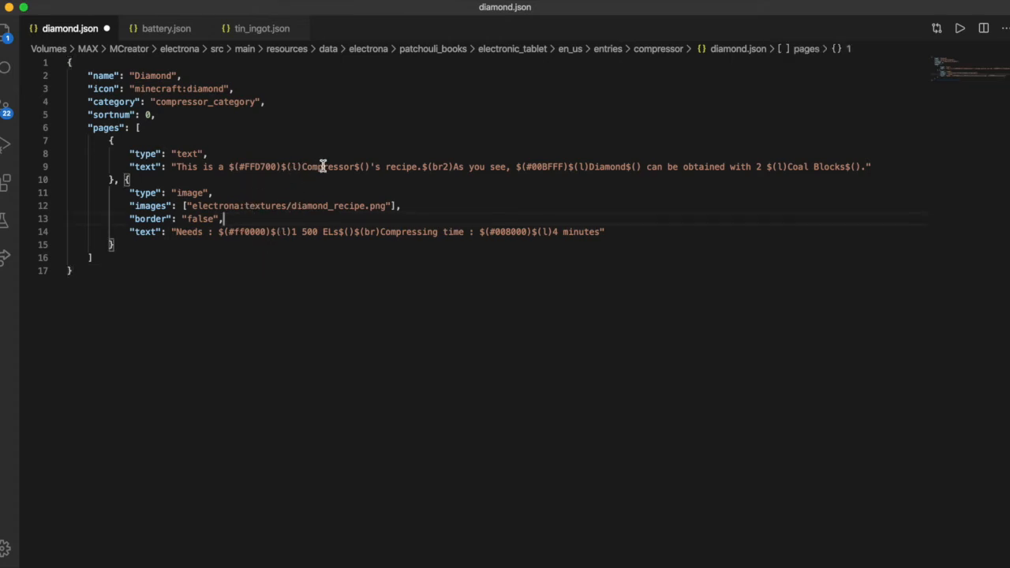
mouse_move(275, 273)
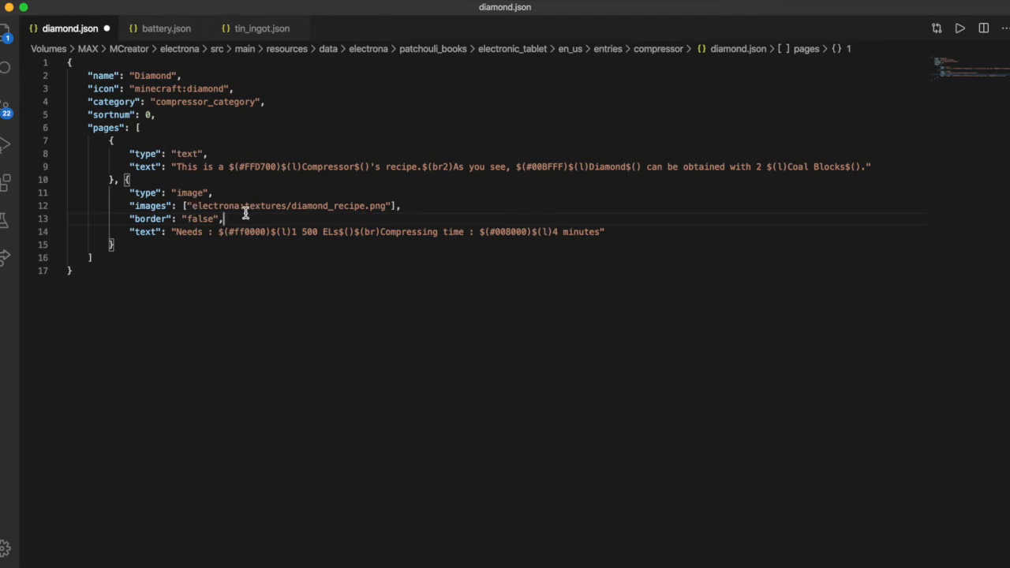
mouse_move(331, 166)
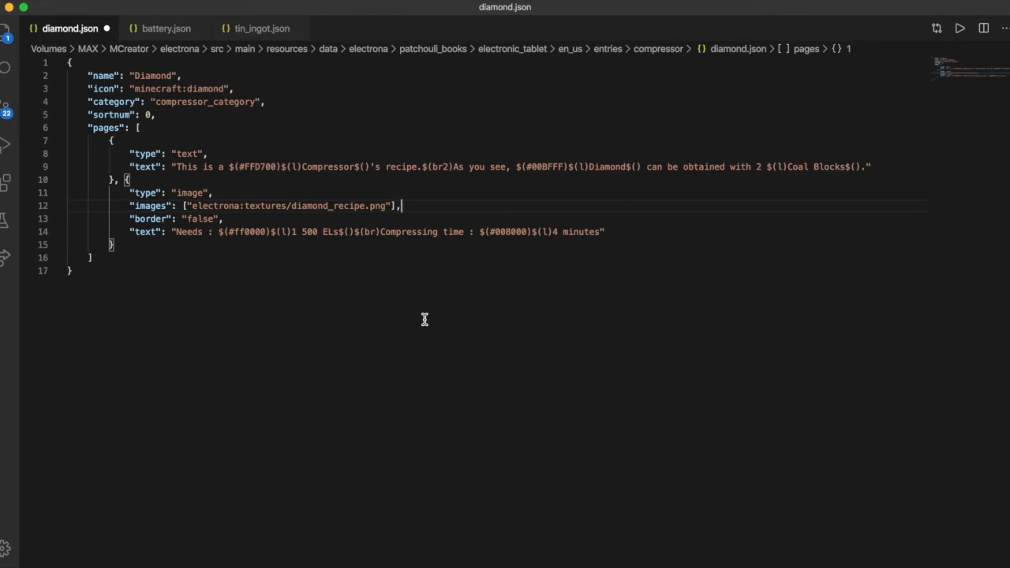
mouse_move(175, 51)
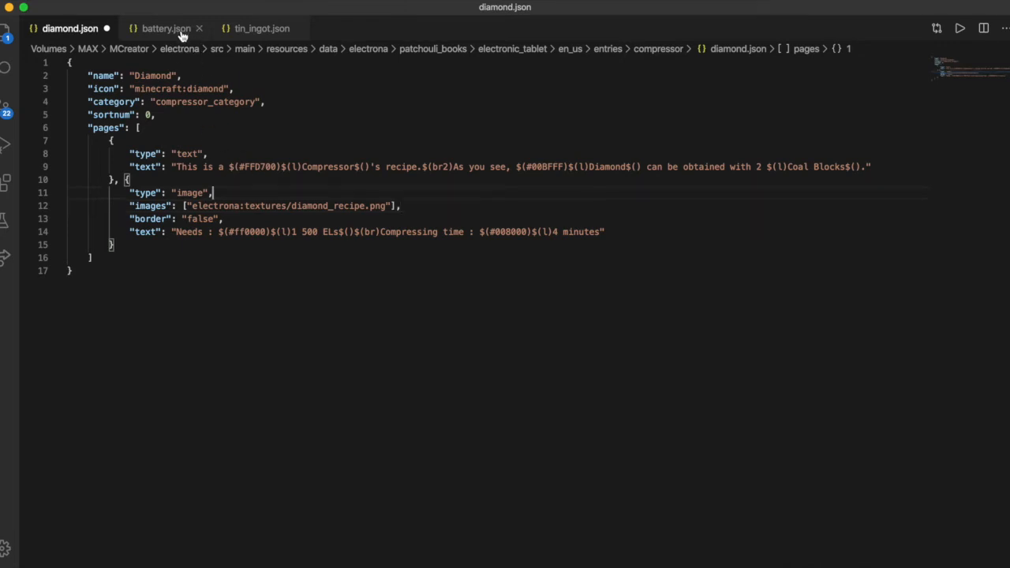
mouse_move(199, 62)
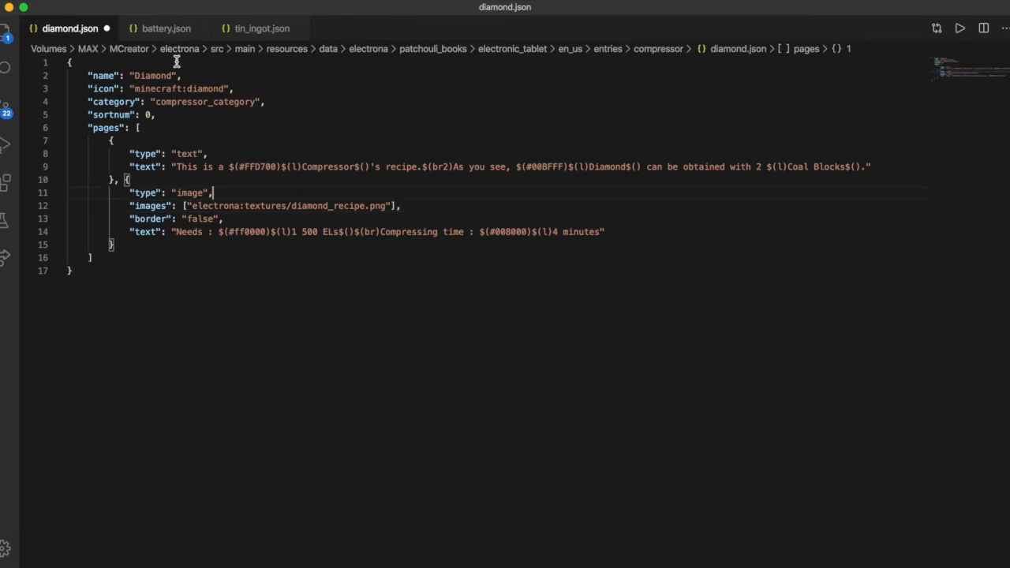
mouse_move(161, 29)
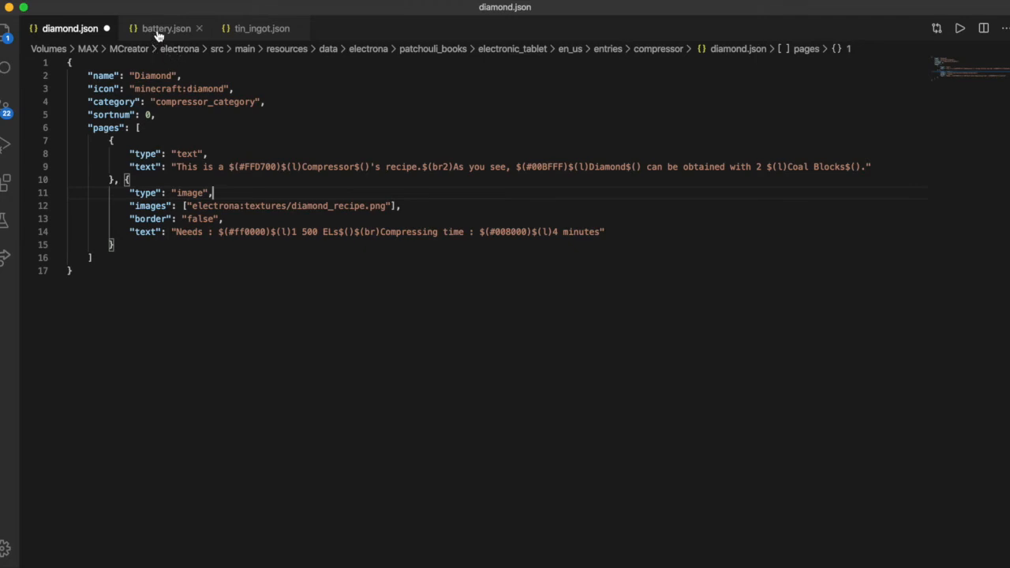
click(160, 29)
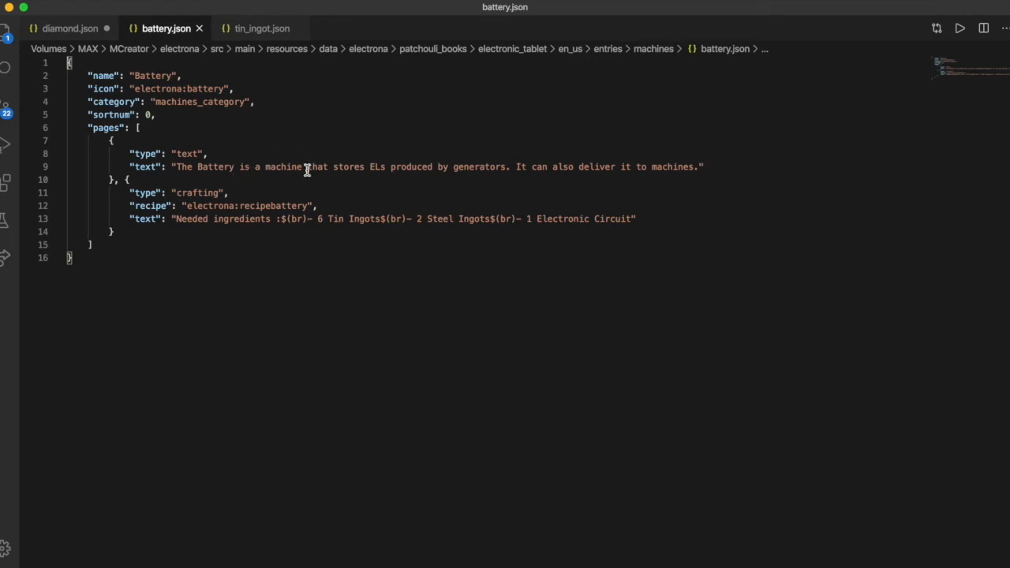
mouse_move(123, 93)
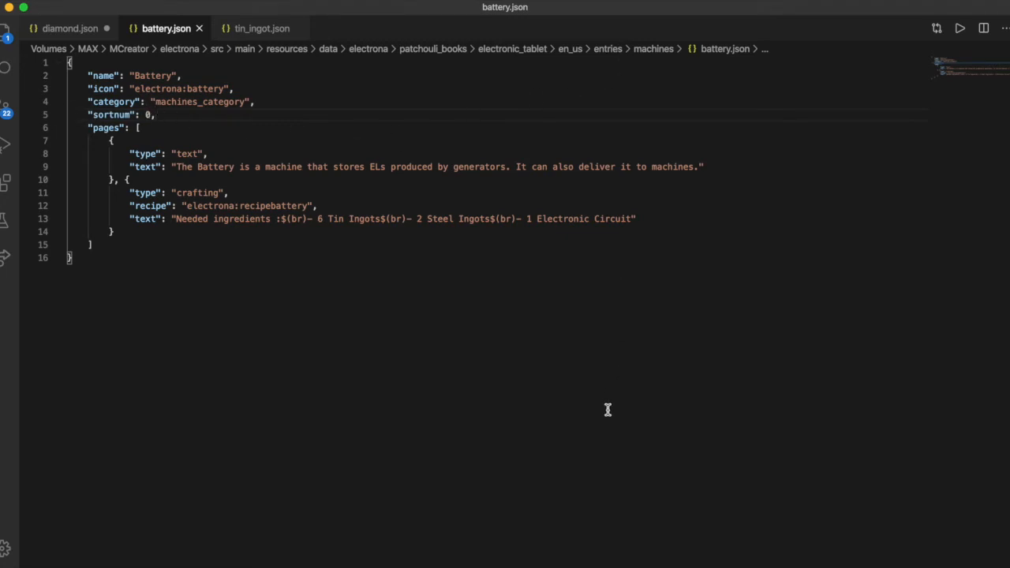
click(157, 114)
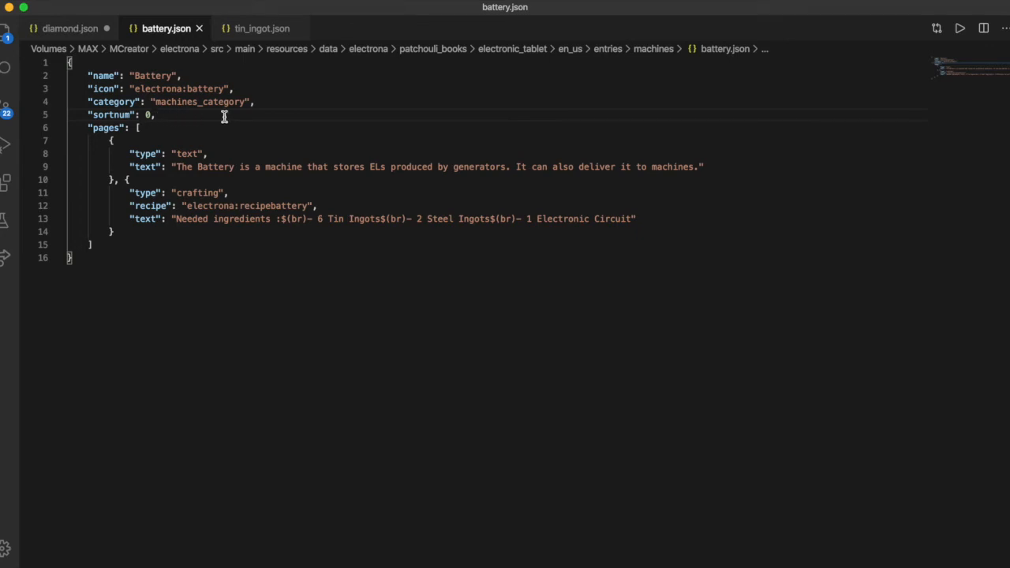
mouse_move(655, 55)
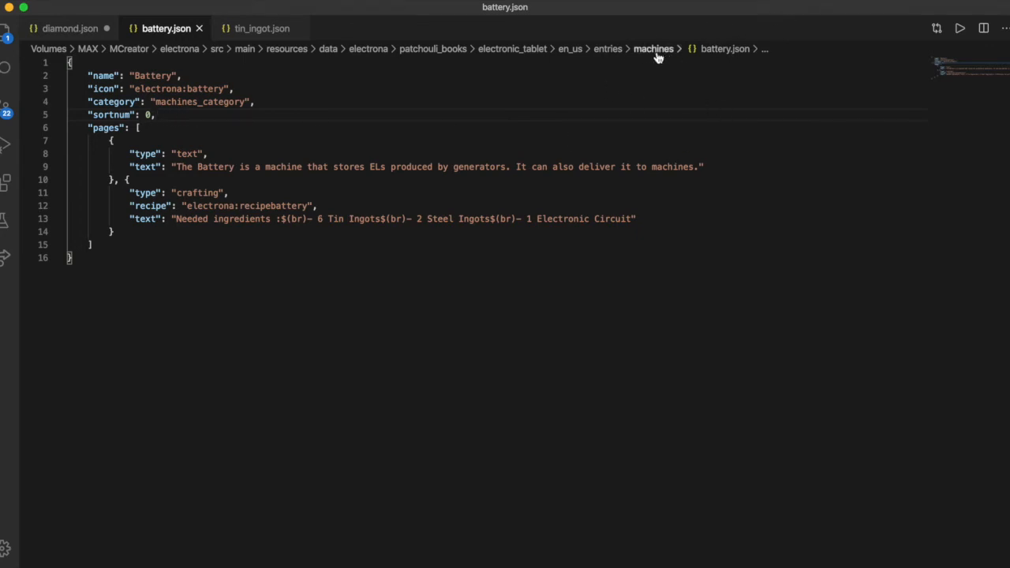
mouse_move(197, 129)
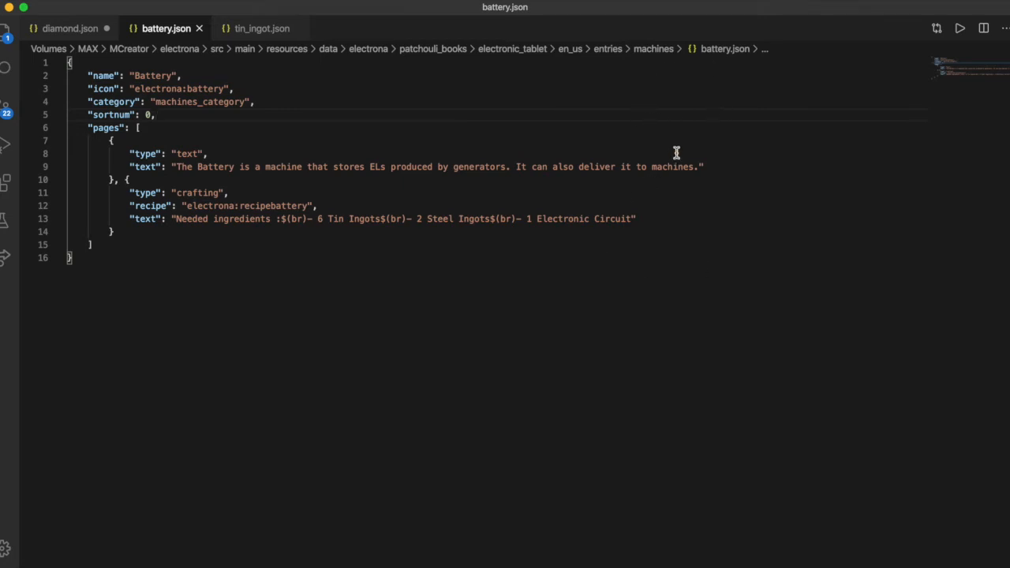
mouse_move(271, 172)
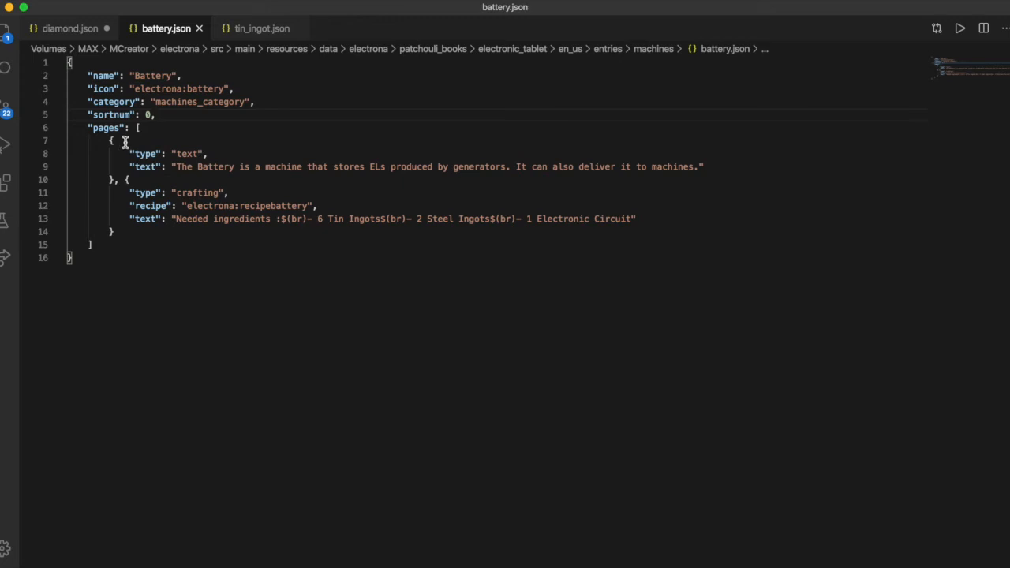
mouse_move(196, 86)
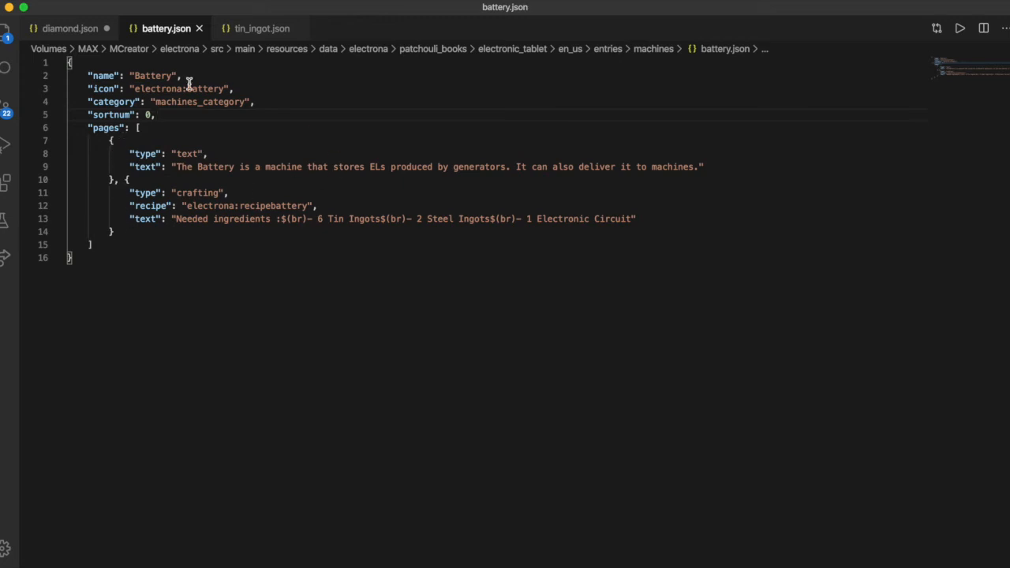
mouse_move(732, 249)
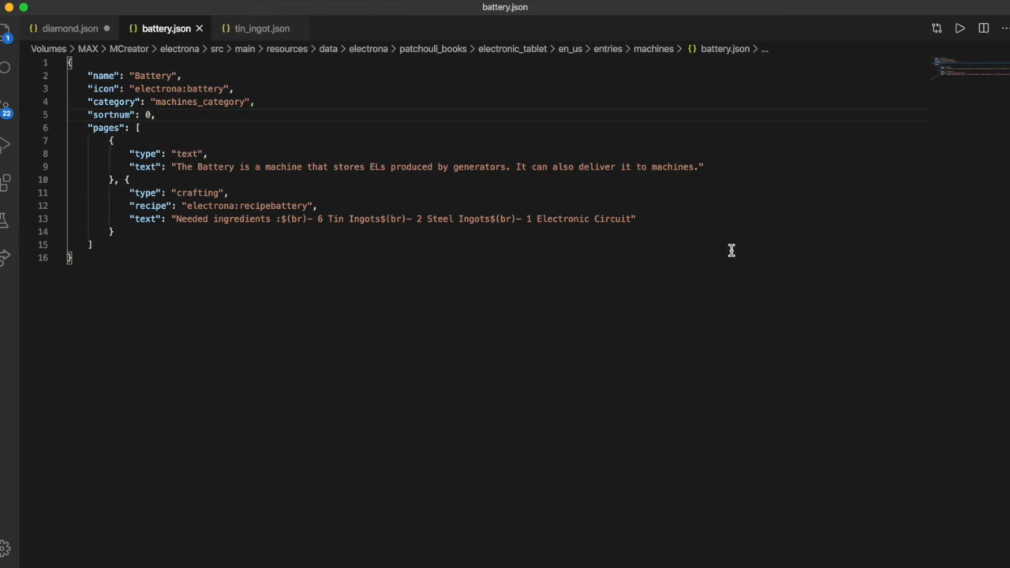
mouse_move(208, 146)
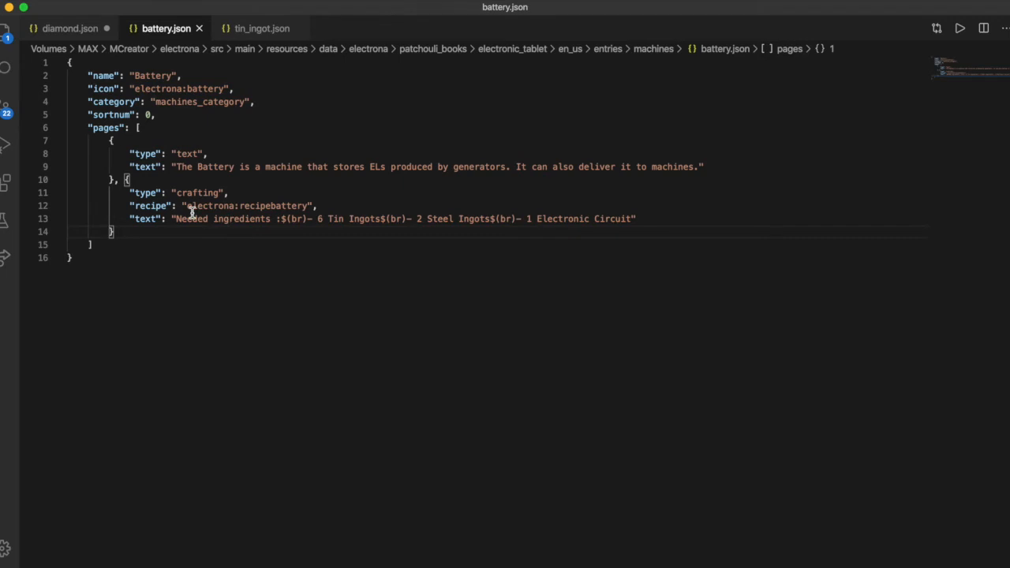
mouse_move(188, 205)
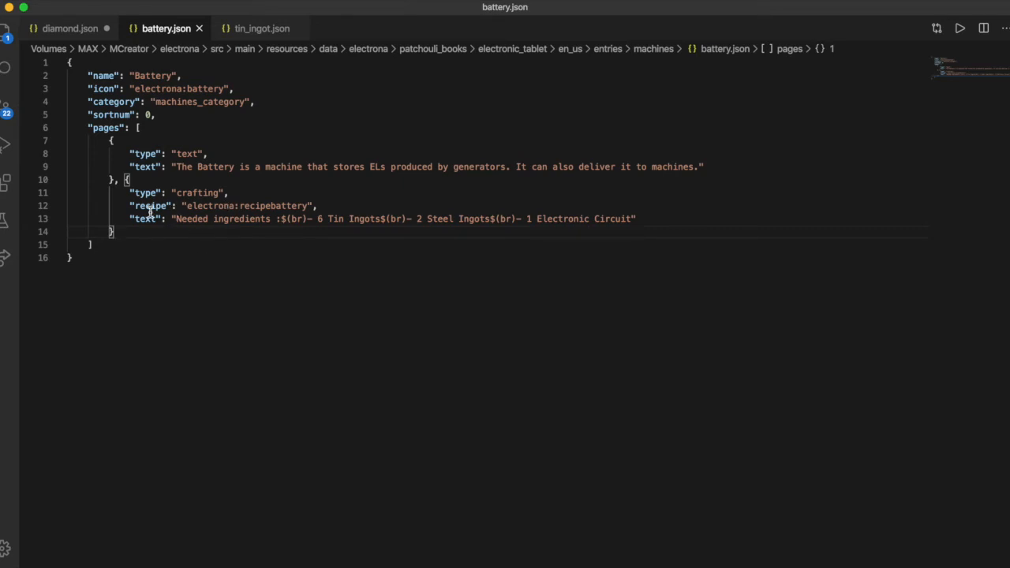
mouse_move(163, 349)
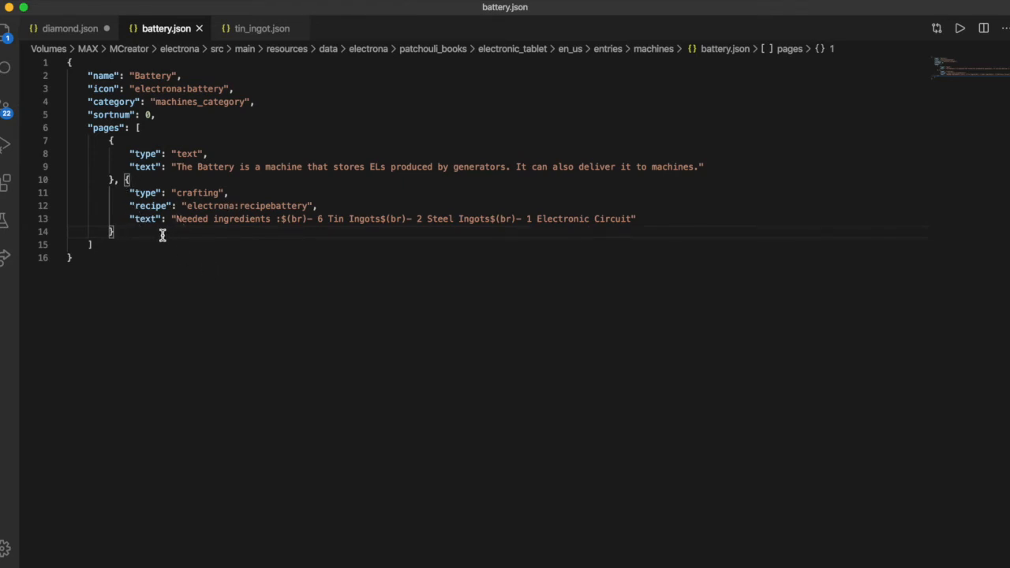
mouse_move(226, 162)
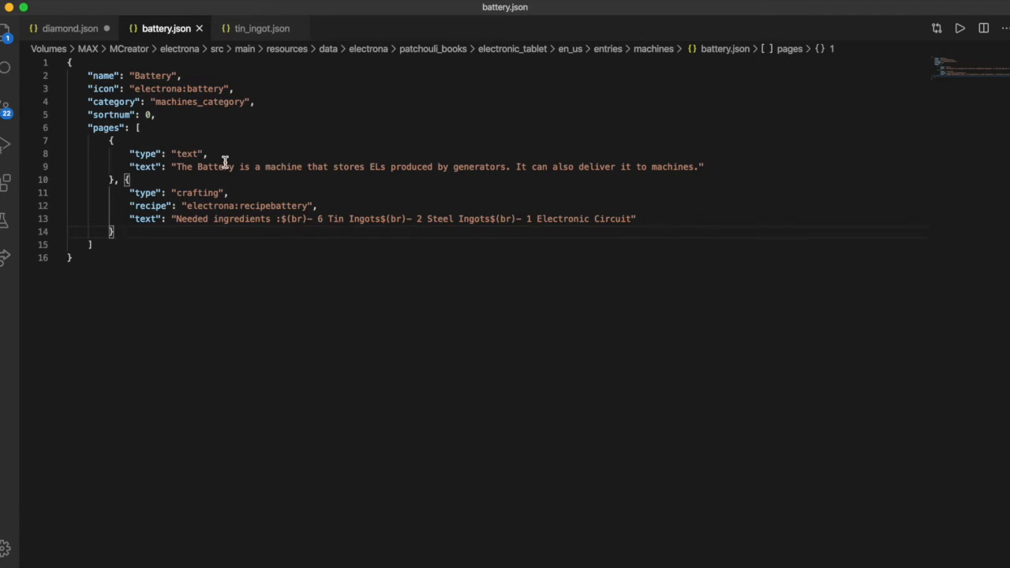
mouse_move(311, 139)
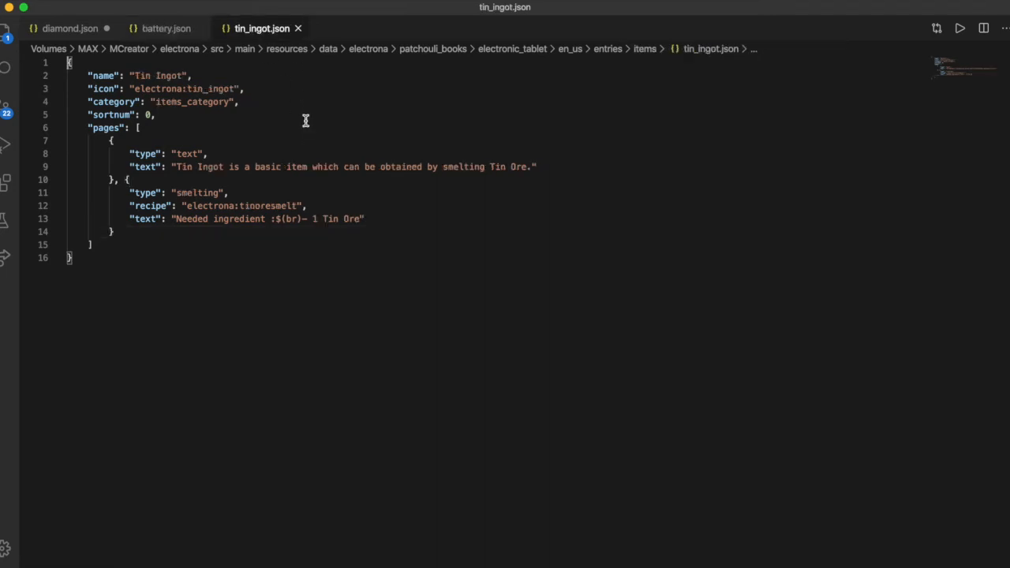
mouse_move(337, 271)
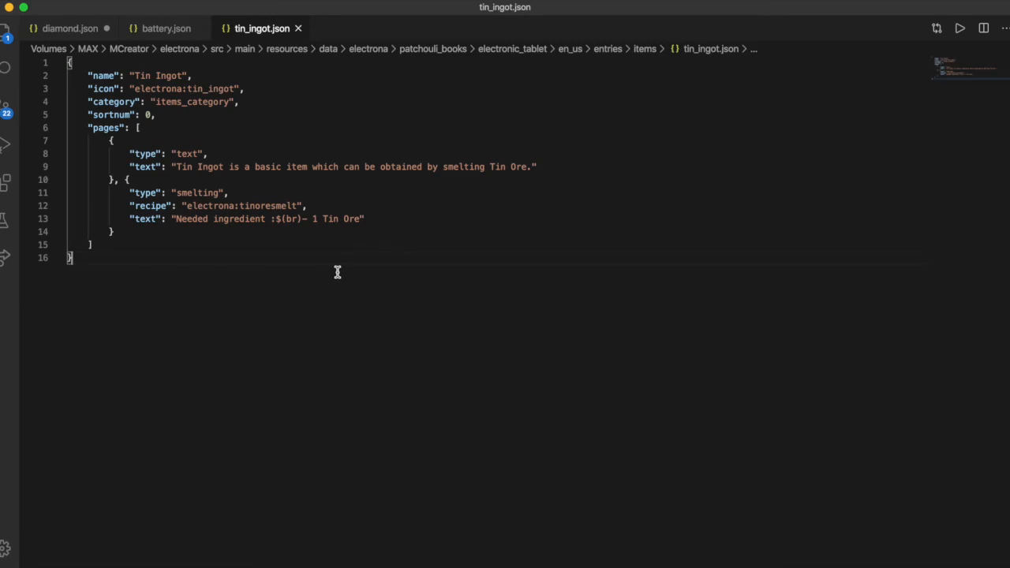
mouse_move(319, 305)
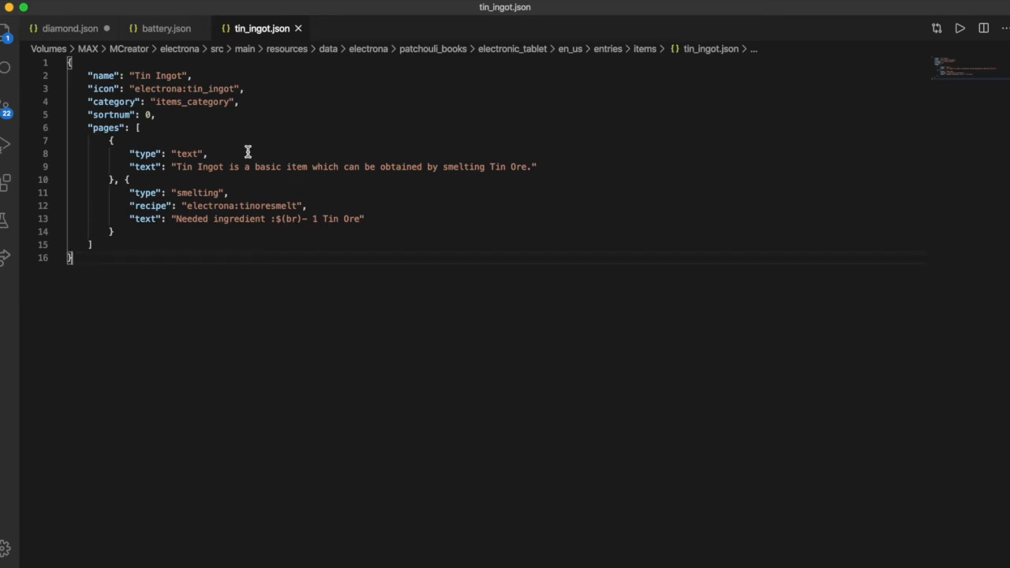
mouse_move(252, 167)
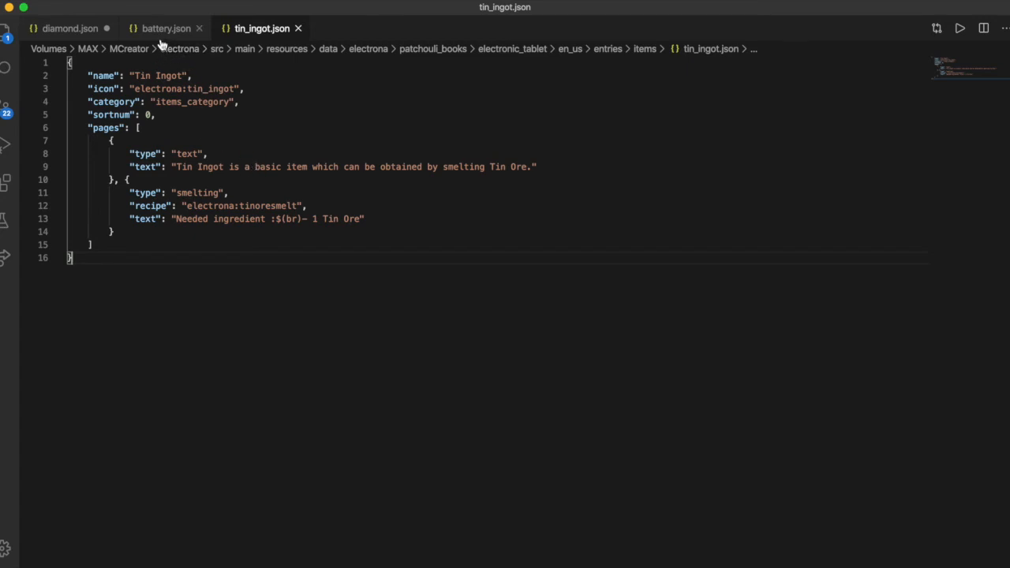
Add "recipe2": "electrona:recipesolarpanel", under the recipe line in battery.json's crafting page.
click(161, 25)
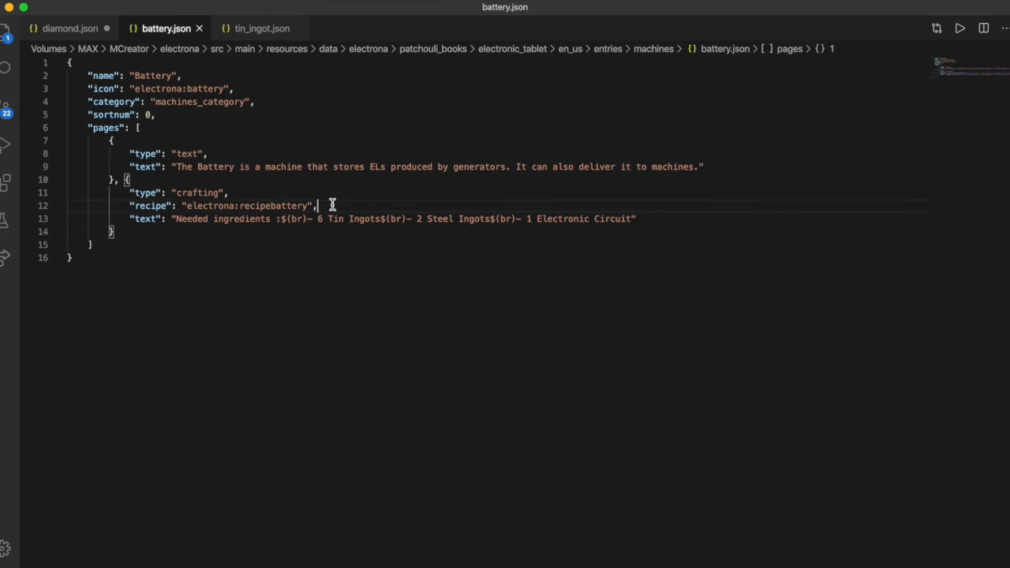
key(Enter)
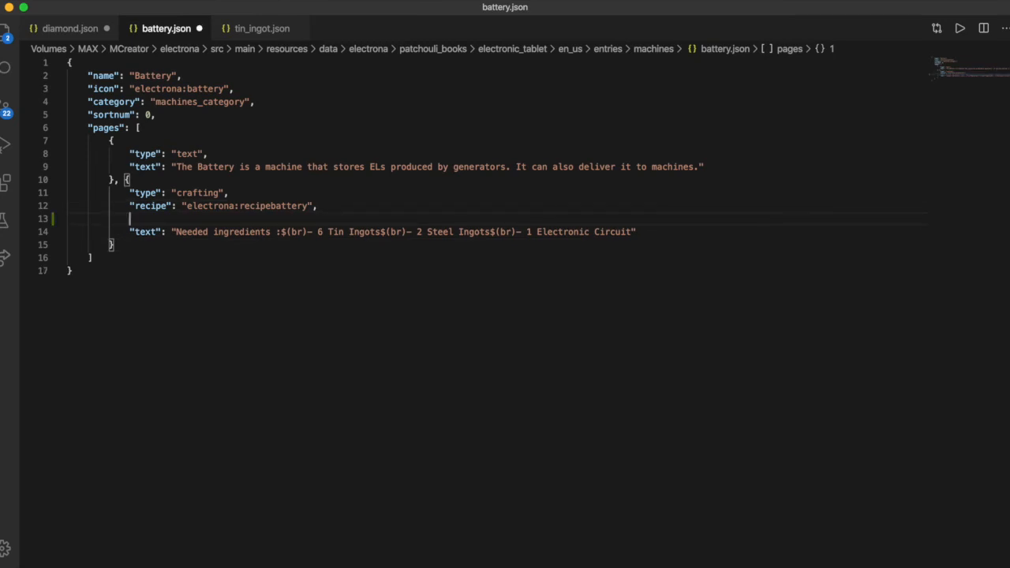
text("")
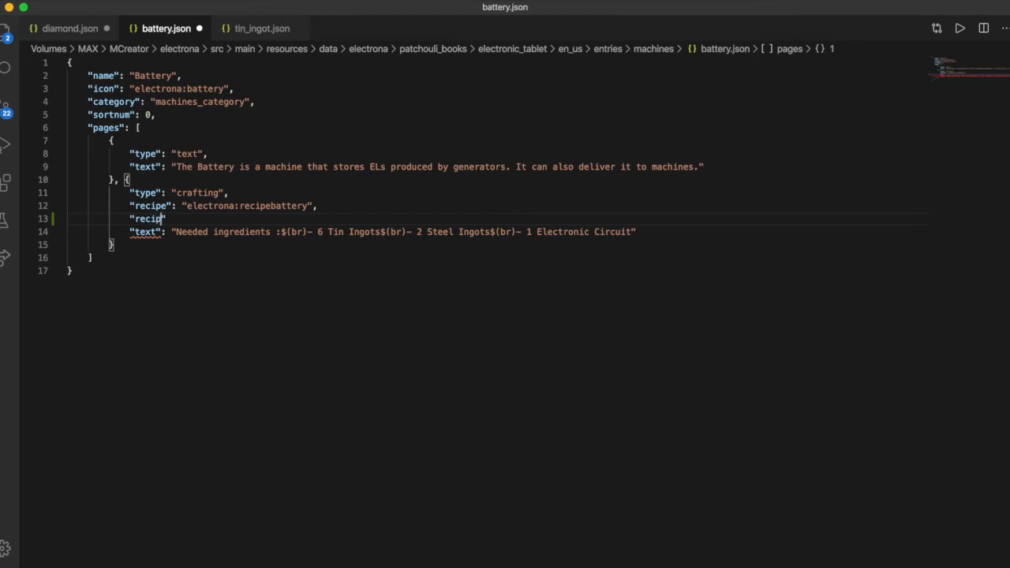
text(e2)
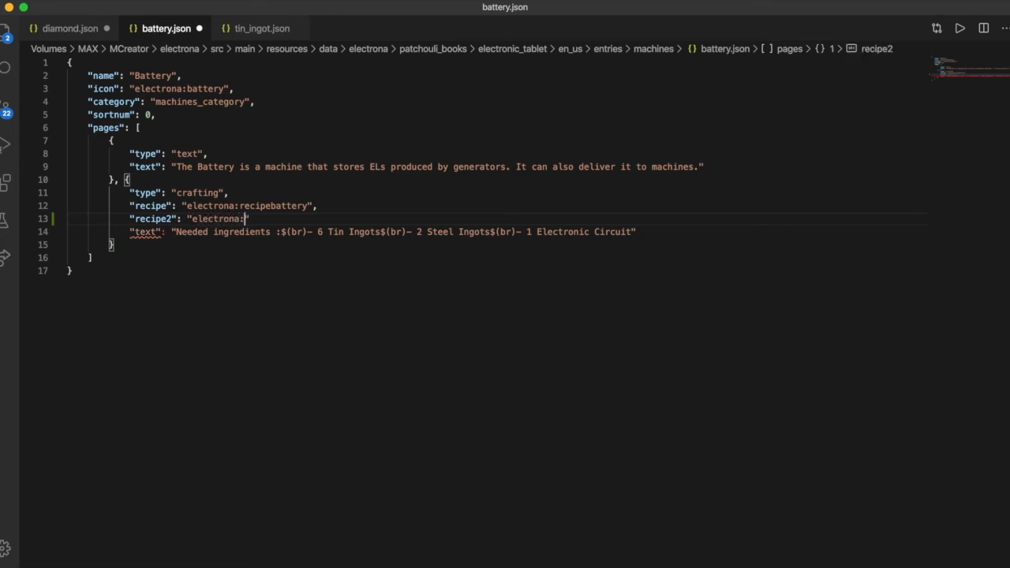
text(reci)
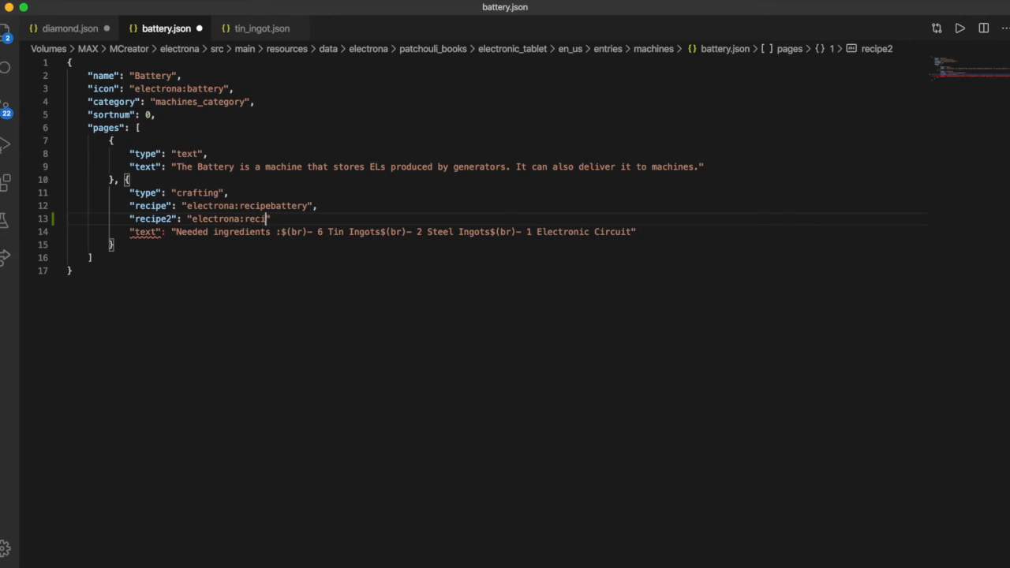
text(pes)
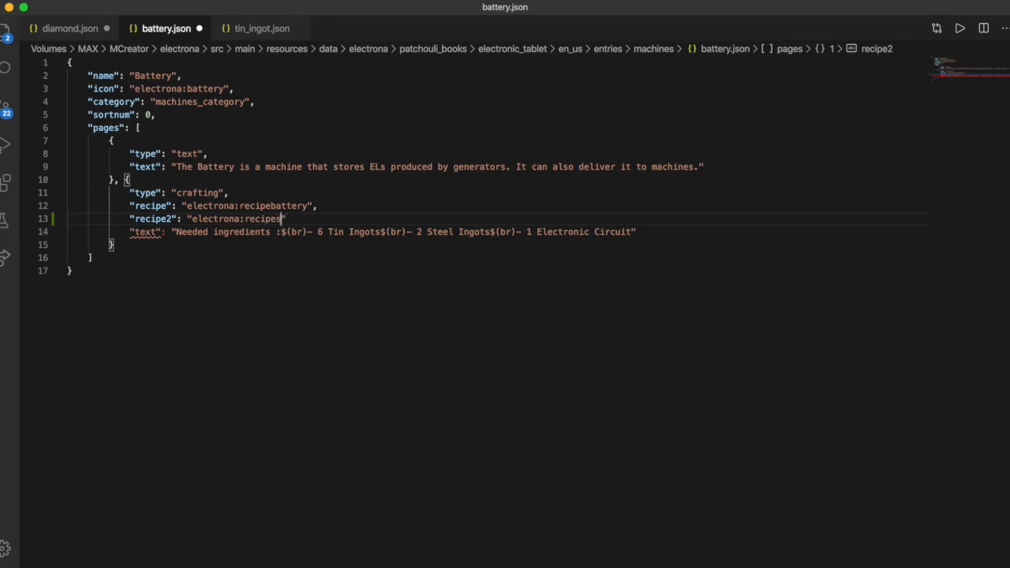
text(olarpanel)
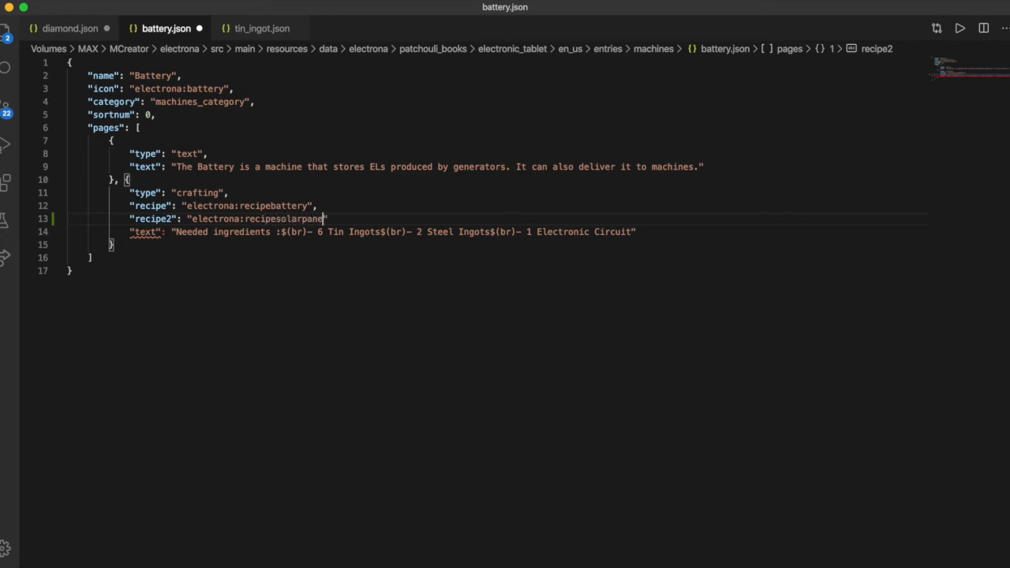
text(l)
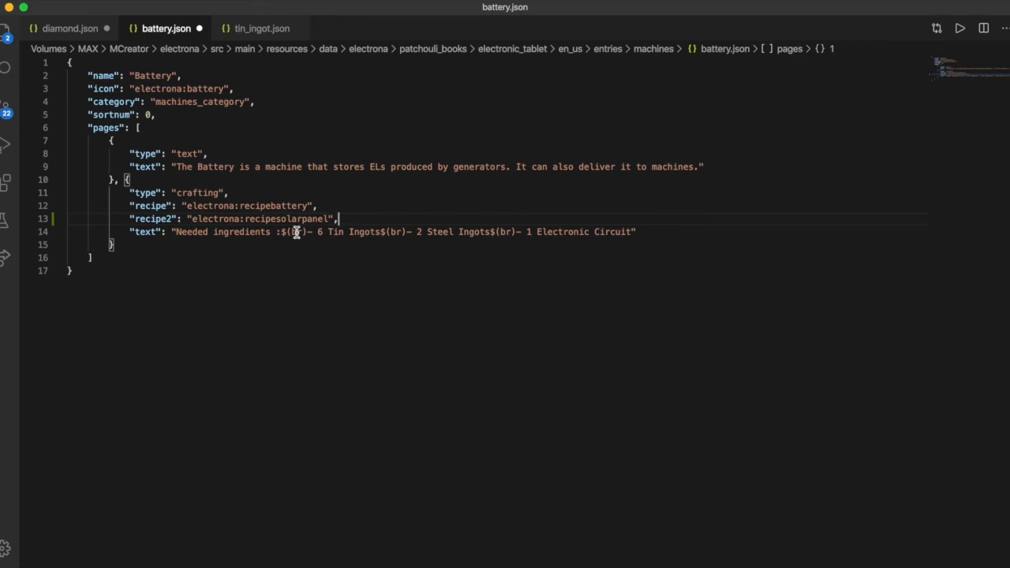
mouse_move(489, 230)
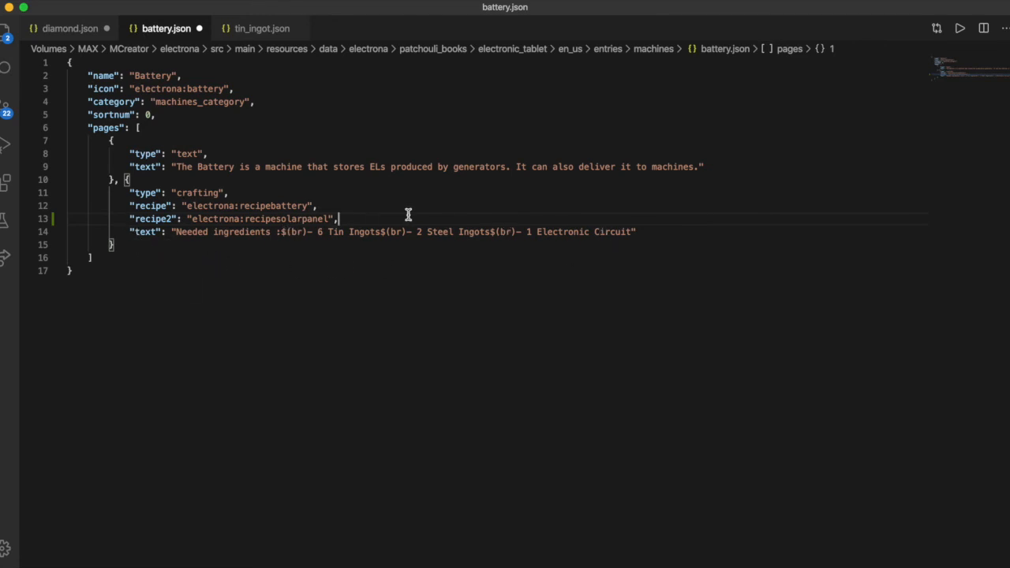
mouse_move(262, 32)
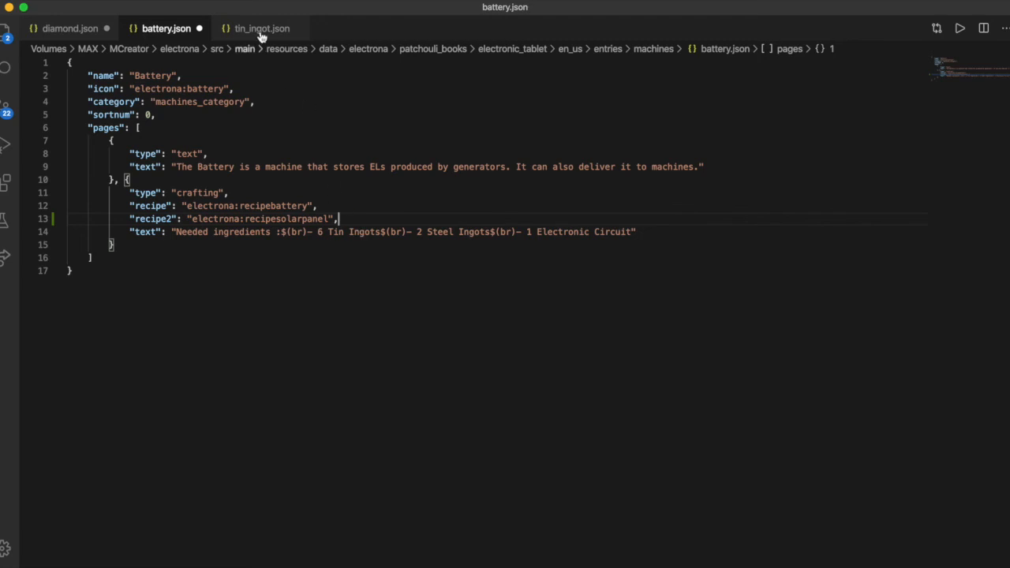
Switch the editor to tin_ingot.json's smelting entry.
click(262, 28)
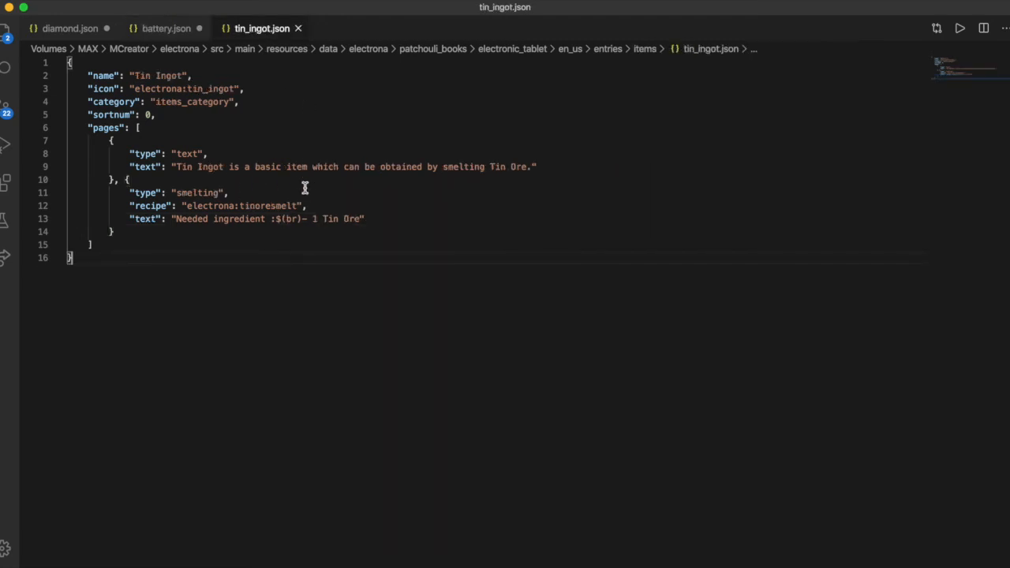
mouse_move(235, 192)
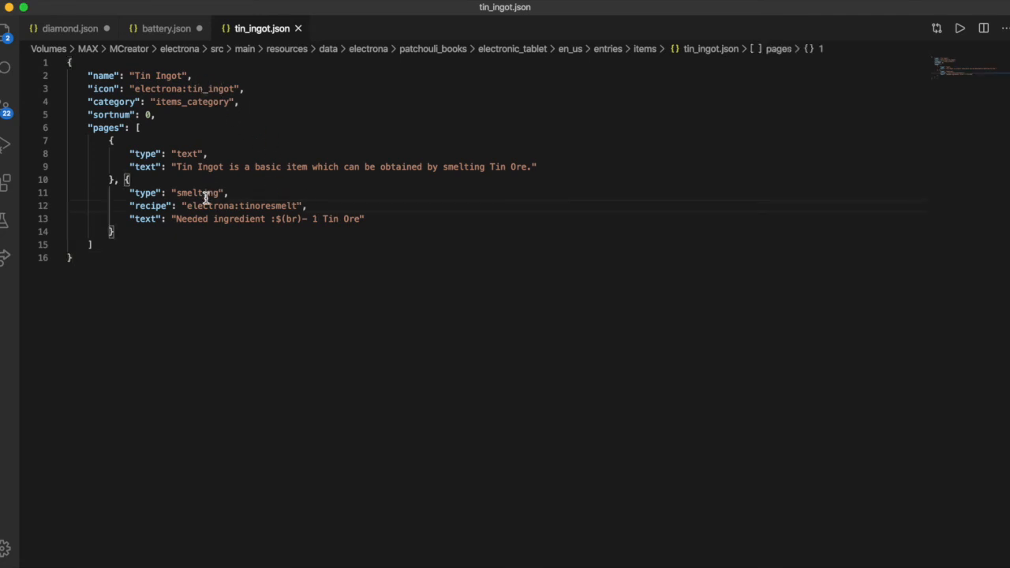
mouse_move(272, 212)
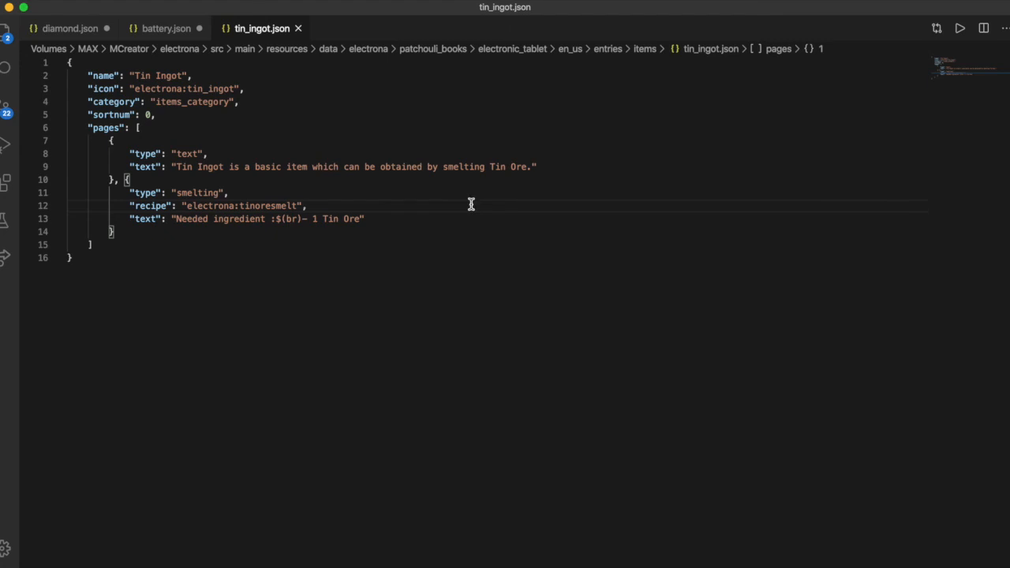
Add "recipe2": "electrona:steeloresmelt", under the recipe line in tin_ingot.json and save.
key(Enter)
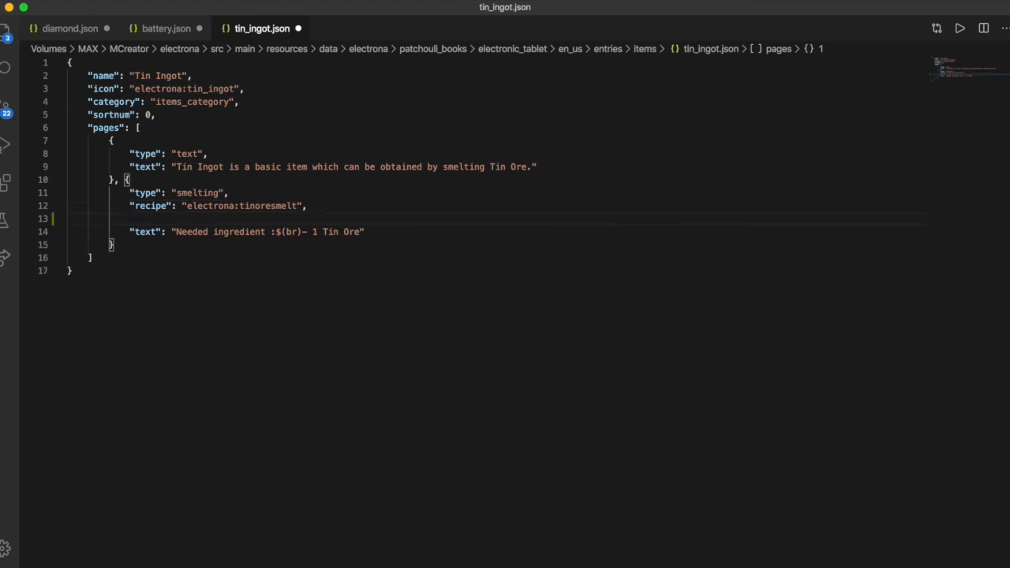
text("recip)
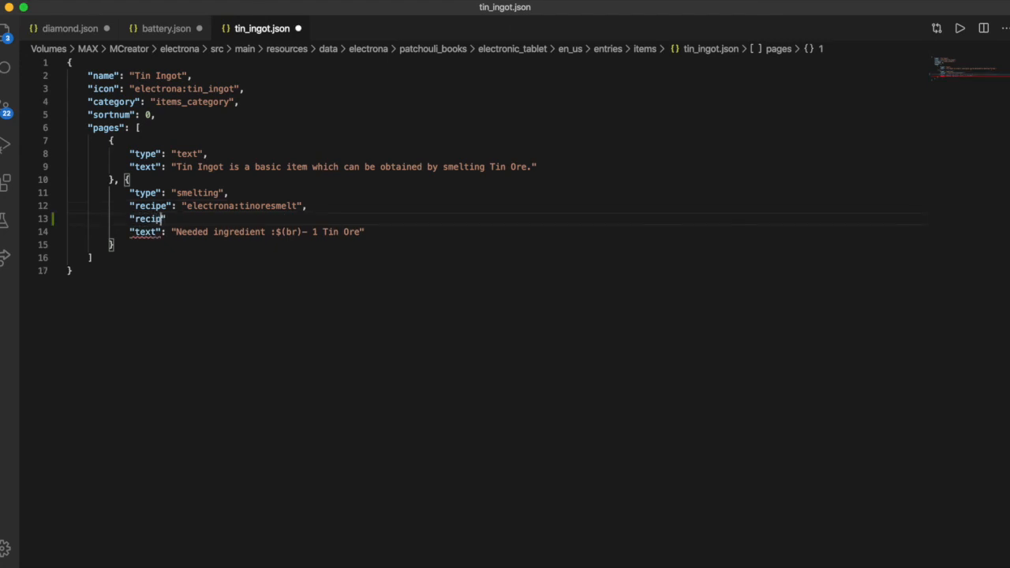
text(e2":)
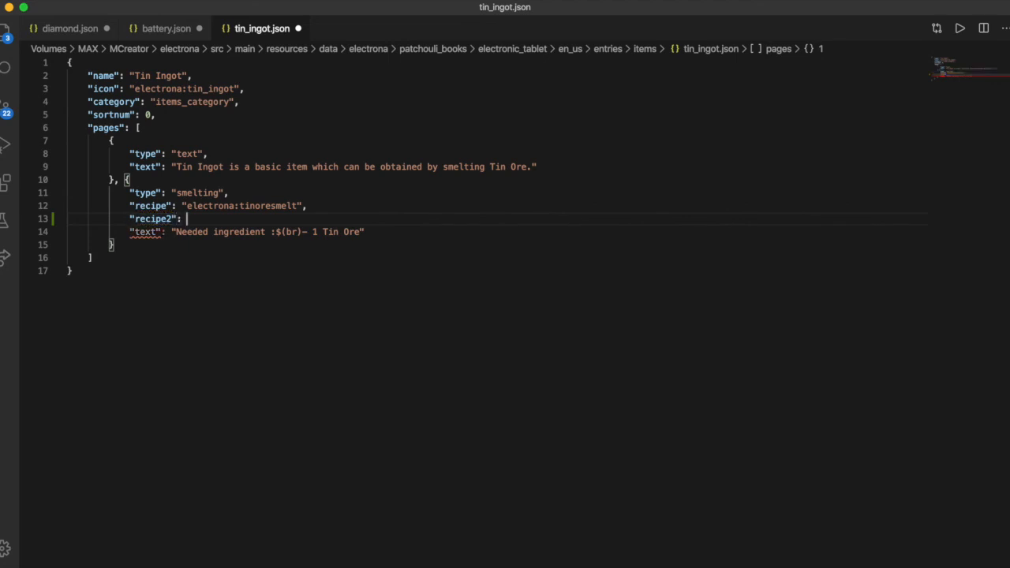
text(lectrona:")
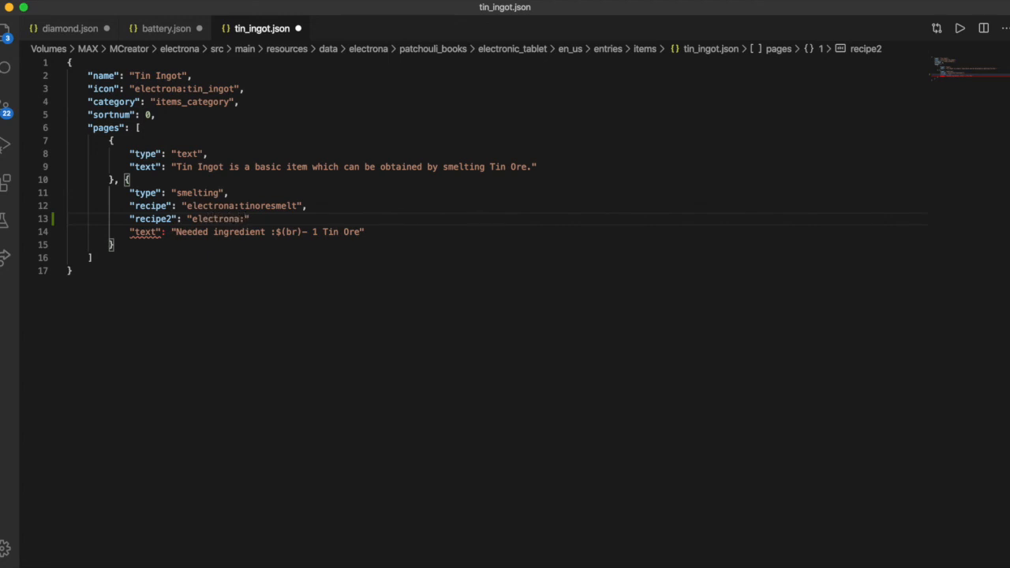
text(s)
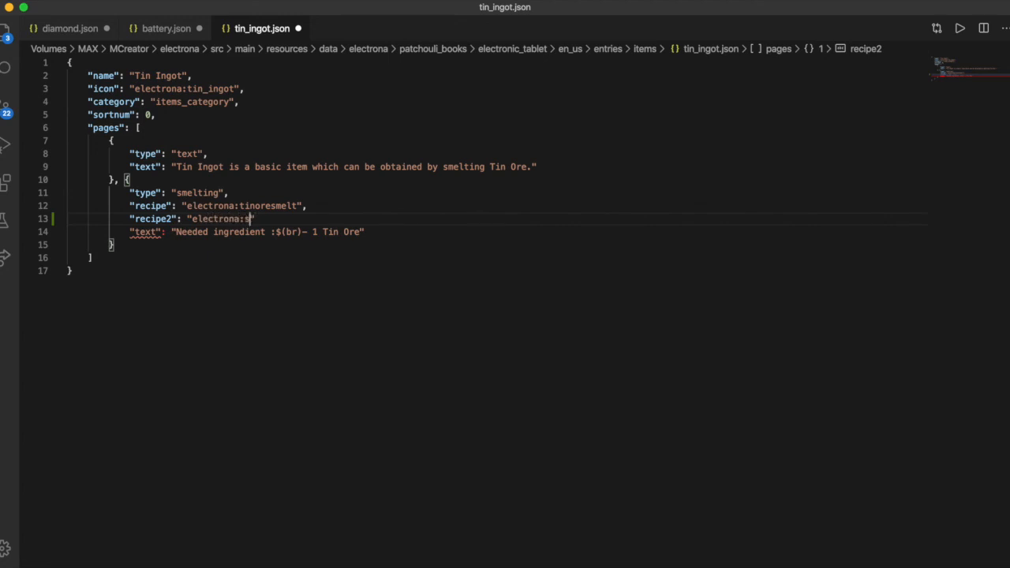
text(teelore)
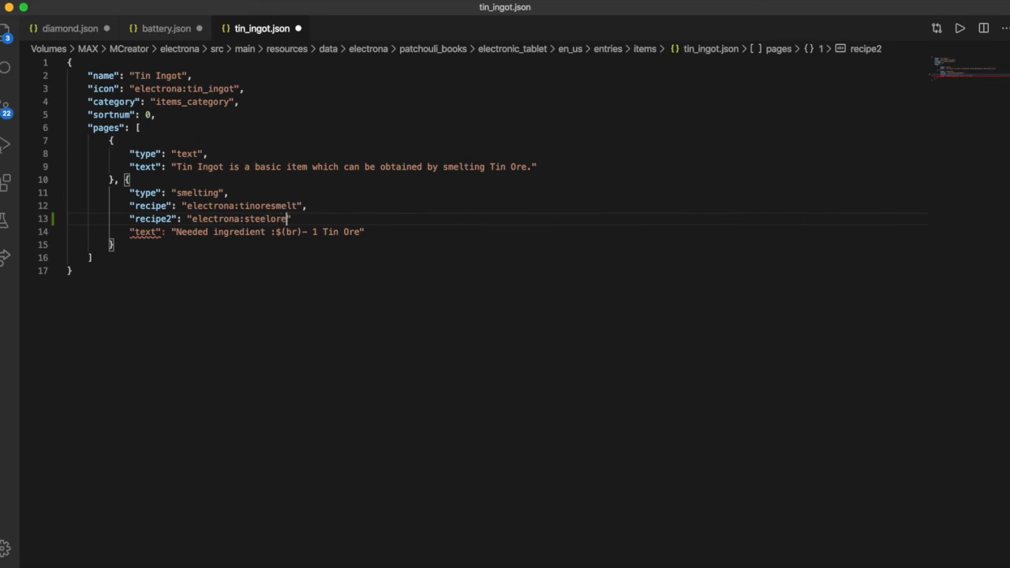
text(smelt",)
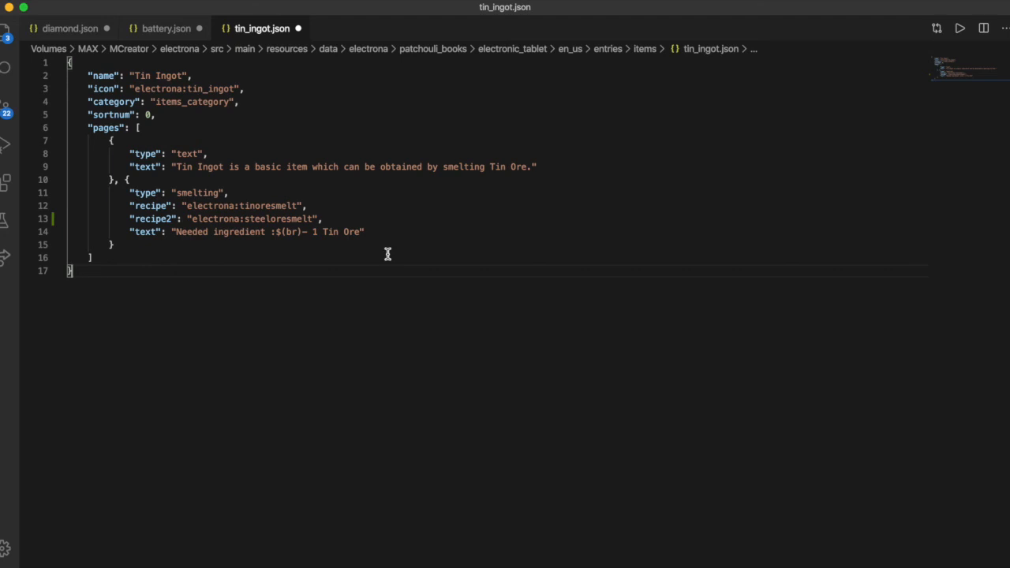
mouse_move(224, 349)
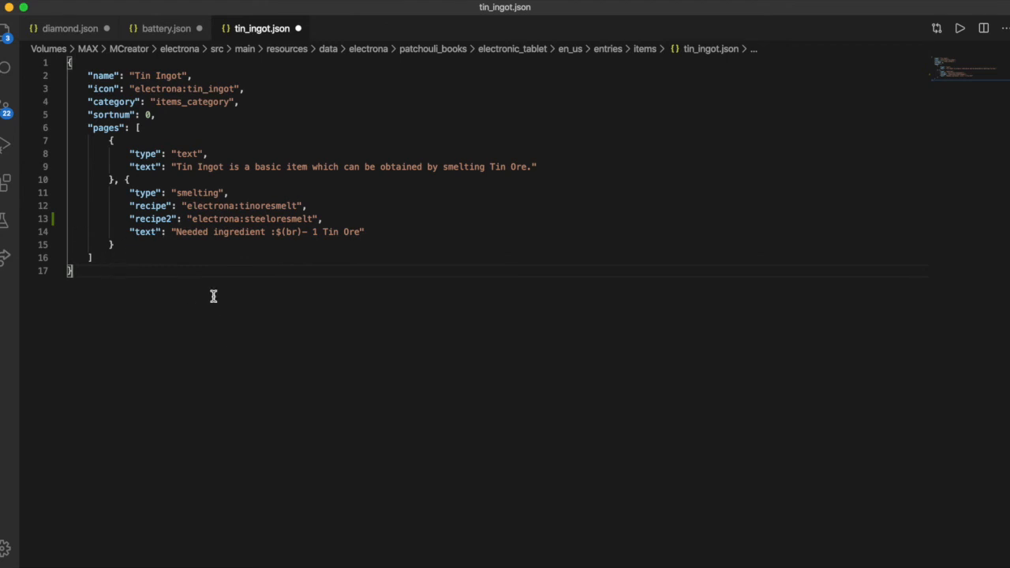
mouse_move(132, 227)
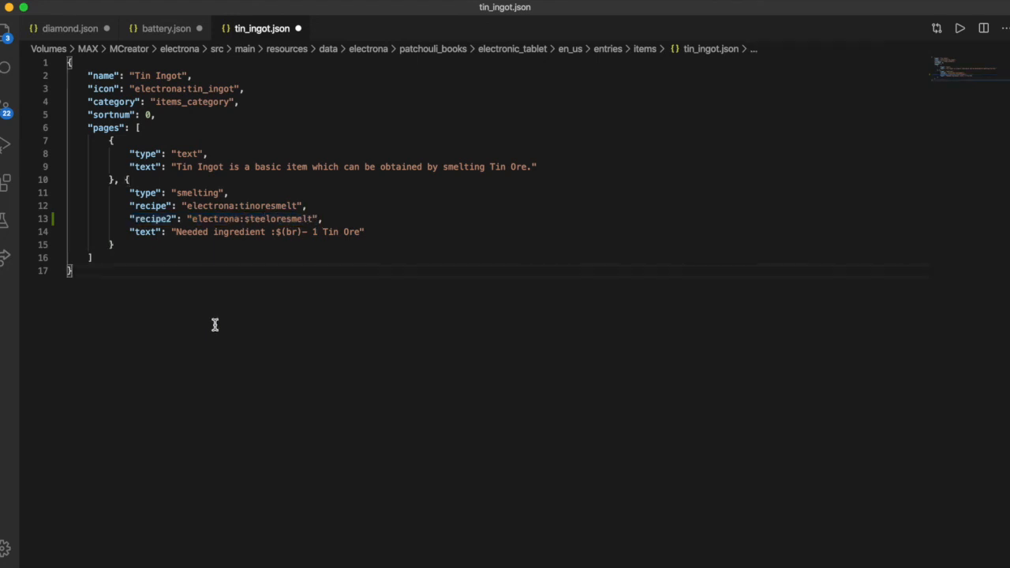
mouse_move(203, 314)
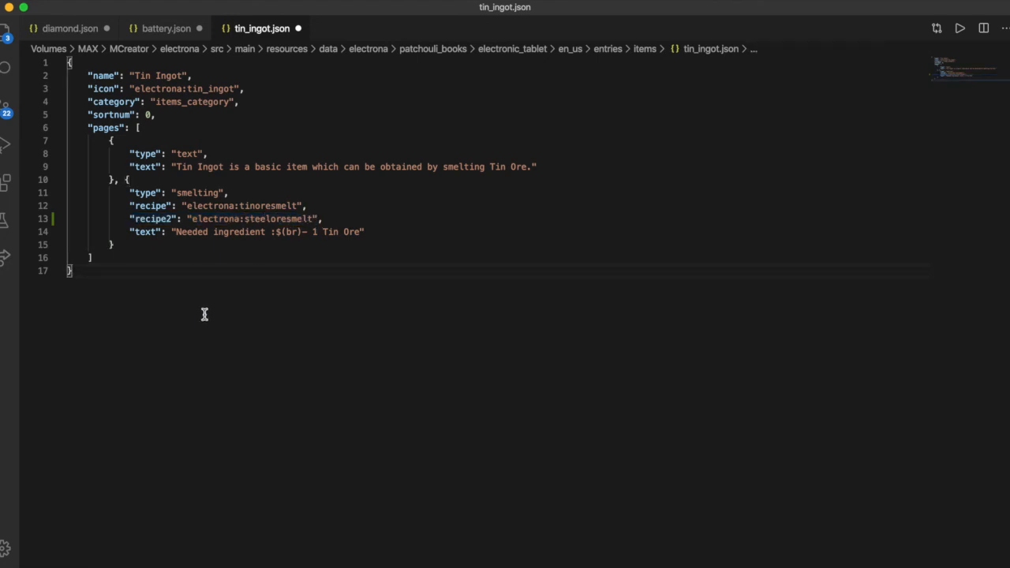
Switch the editor to diamond.json's compressor entry.
click(70, 28)
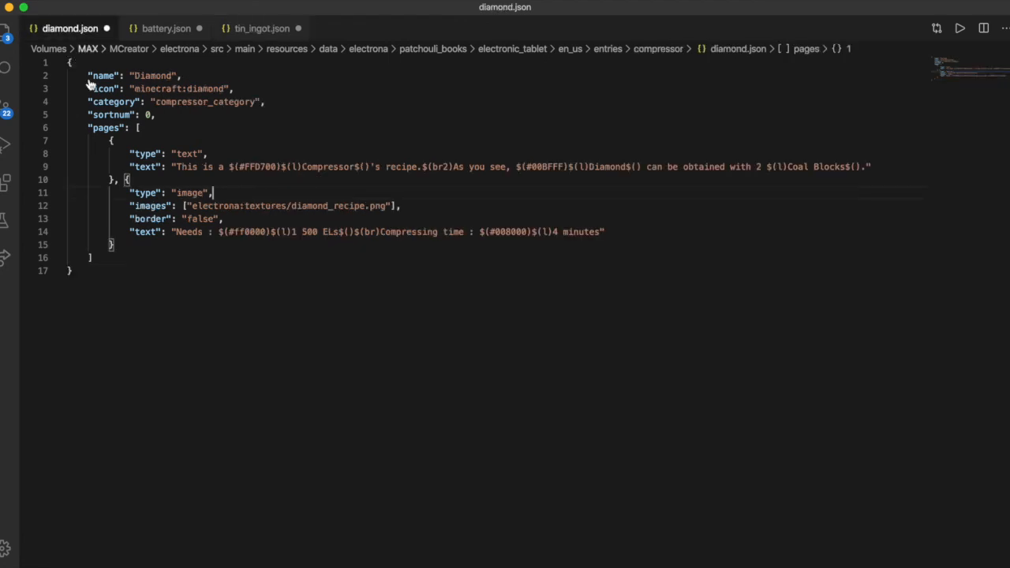
mouse_move(295, 251)
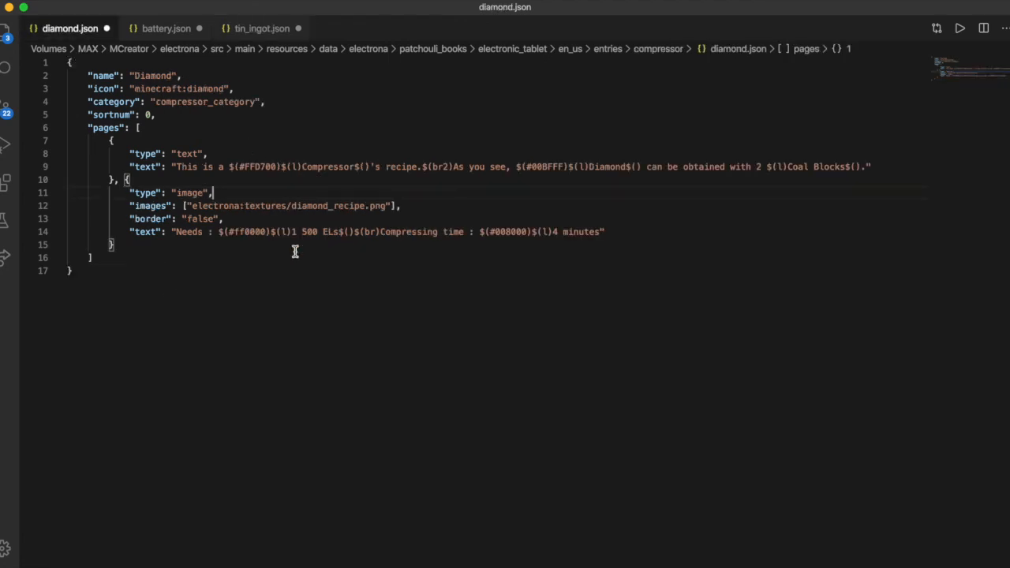